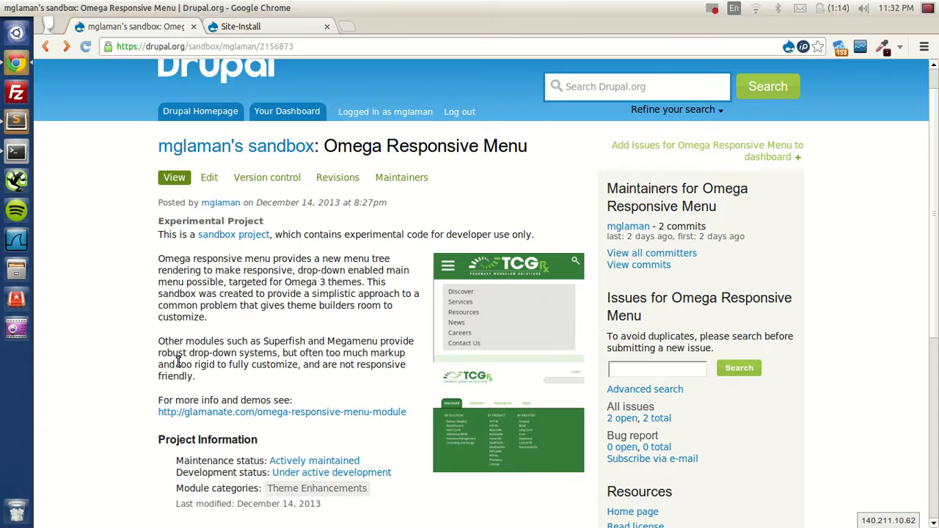
{"action": "mouse_move", "coordinate": [509, 320]}
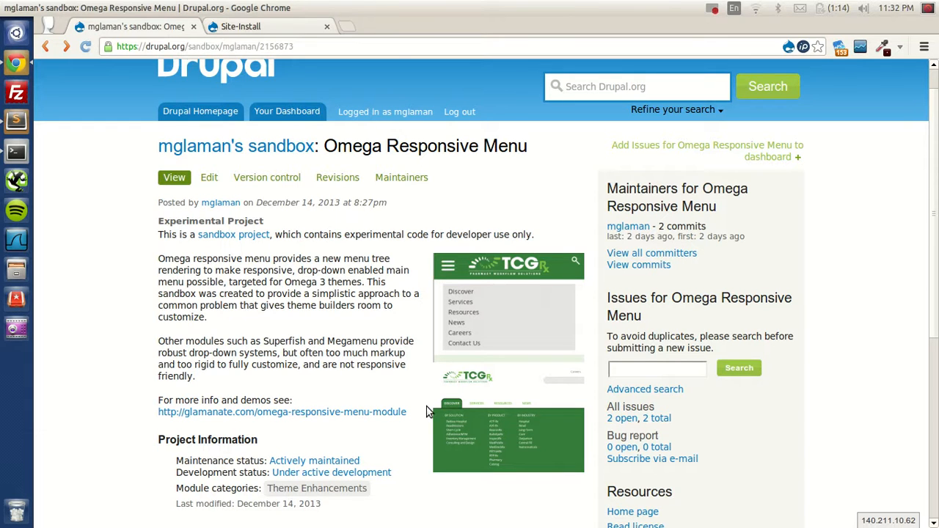
{"action": "mouse_move", "coordinate": [549, 430]}
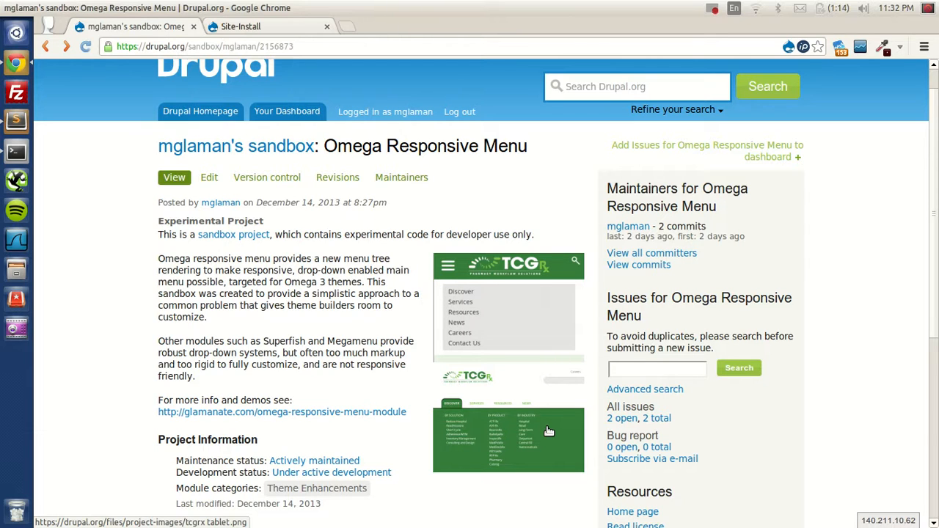
Switch from the Omega Responsive Menu sandbox page to the local Site-Install site tab.
{"action": "left_click", "coordinate": [240, 27]}
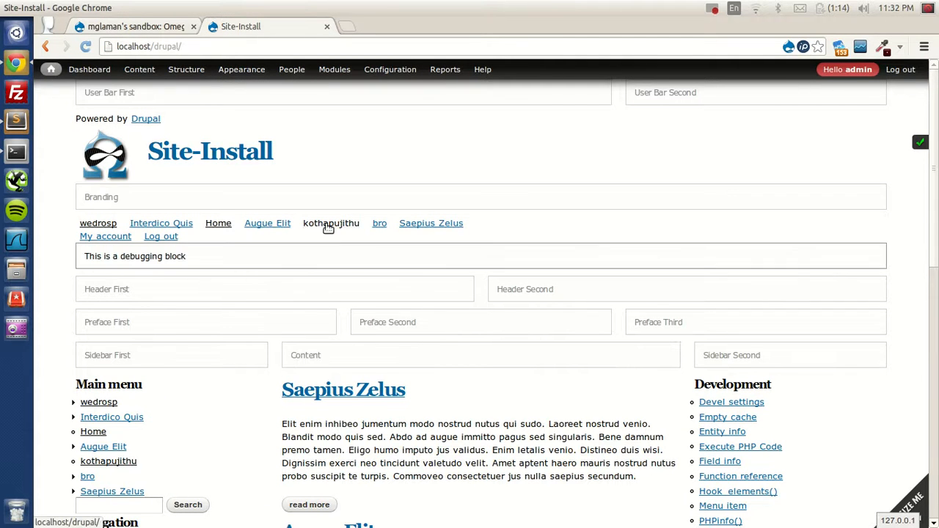
{"action": "mouse_move", "coordinate": [432, 223]}
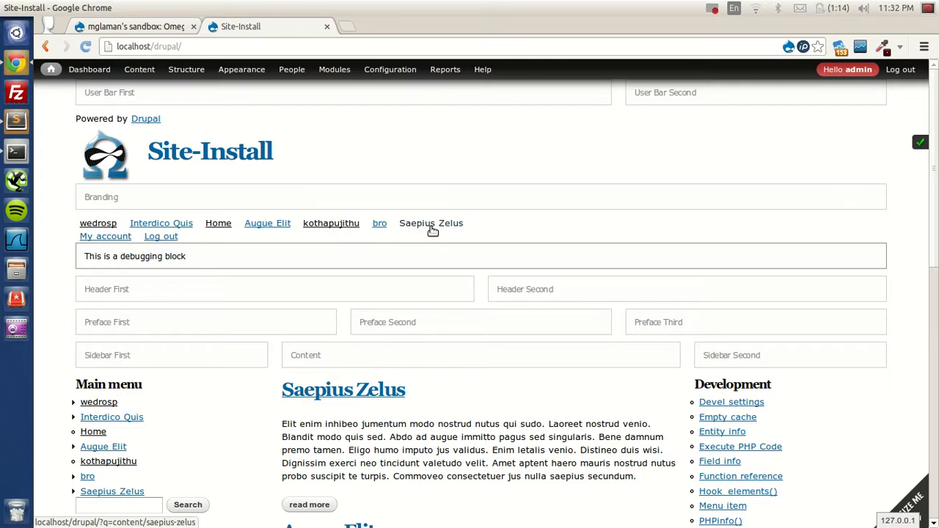
{"action": "mouse_move", "coordinate": [144, 232]}
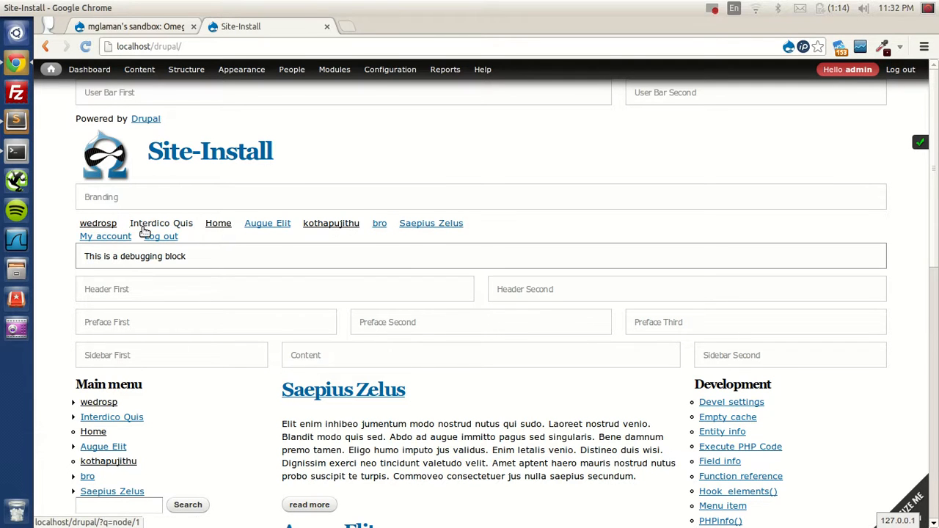
{"action": "mouse_move", "coordinate": [143, 231]}
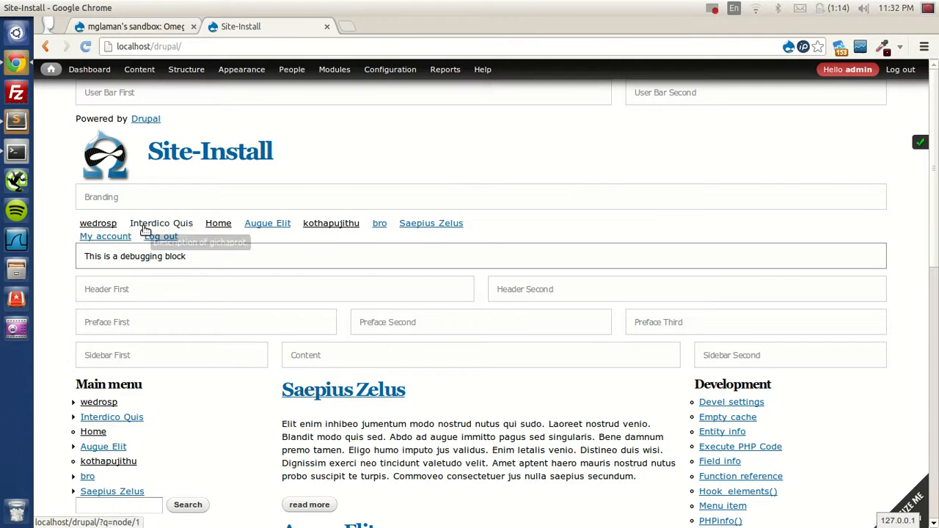
{"action": "mouse_move", "coordinate": [267, 223]}
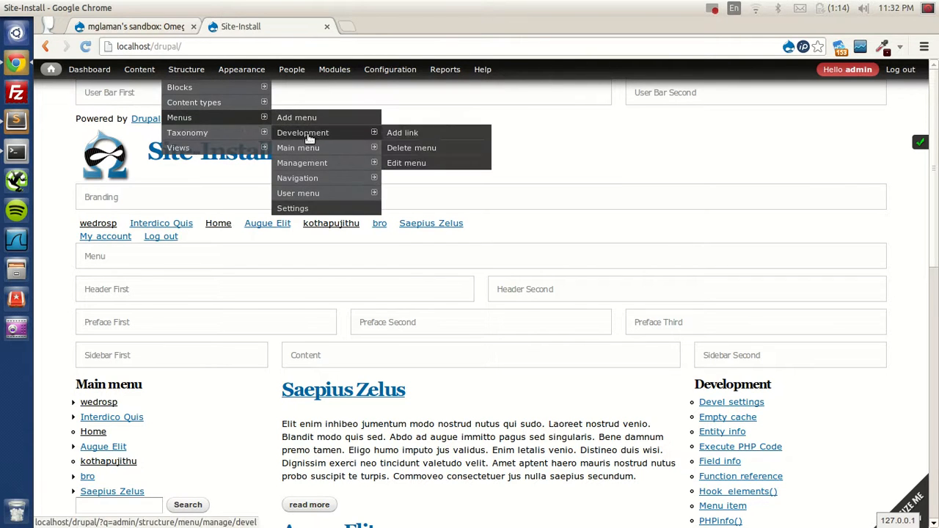
Review the Main menu's admin link listing, scrolling through its nested multi-level hierarchy.
{"action": "left_click", "coordinate": [298, 147]}
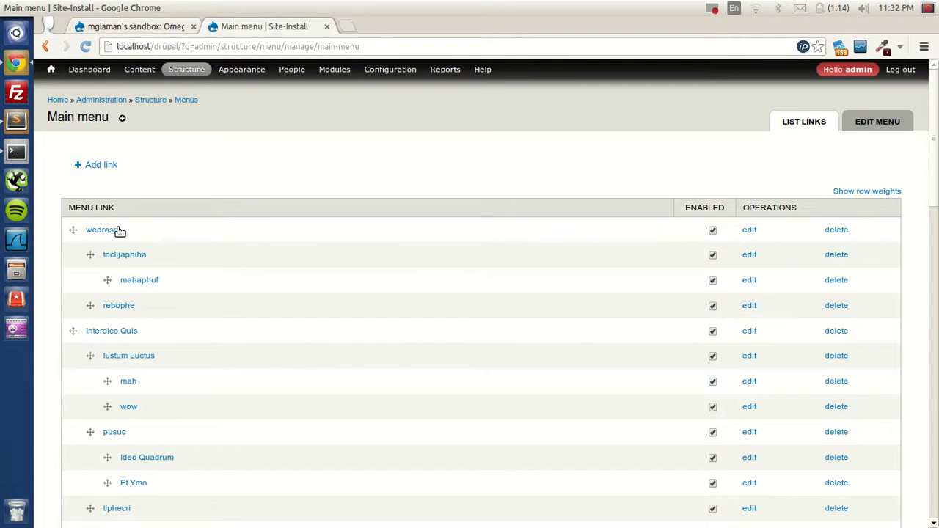
{"action": "mouse_move", "coordinate": [134, 279]}
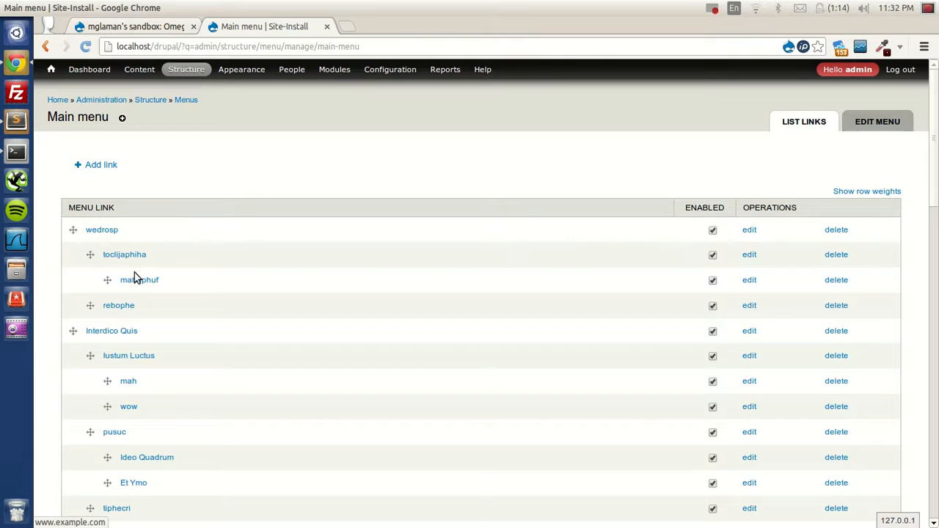
{"action": "scroll", "scroll_direction": "down", "scroll_amount": 3}
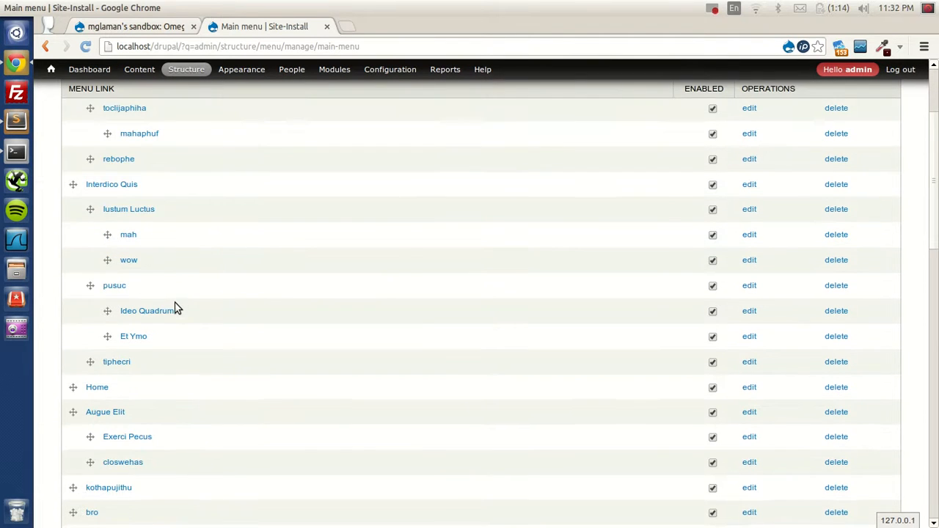
{"action": "scroll", "scroll_direction": "down", "scroll_amount": 3}
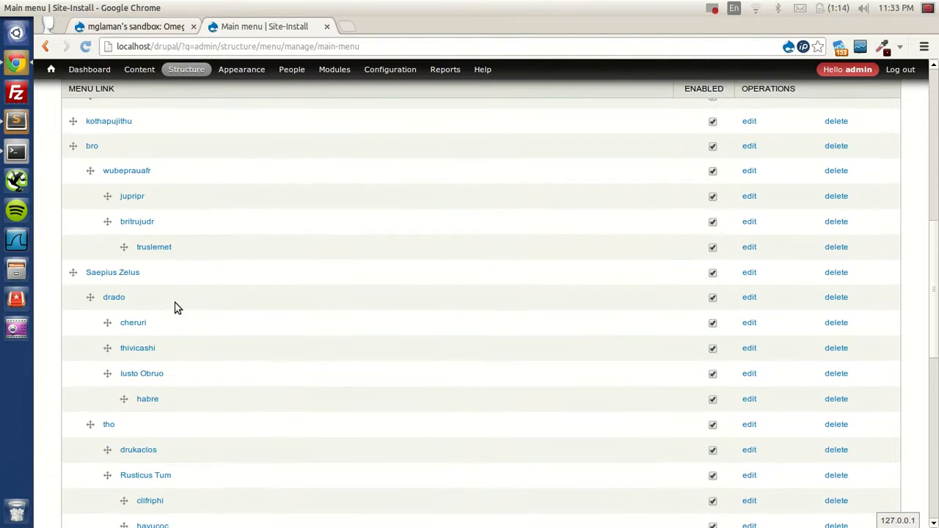
{"action": "scroll", "scroll_direction": "down", "scroll_amount": 3}
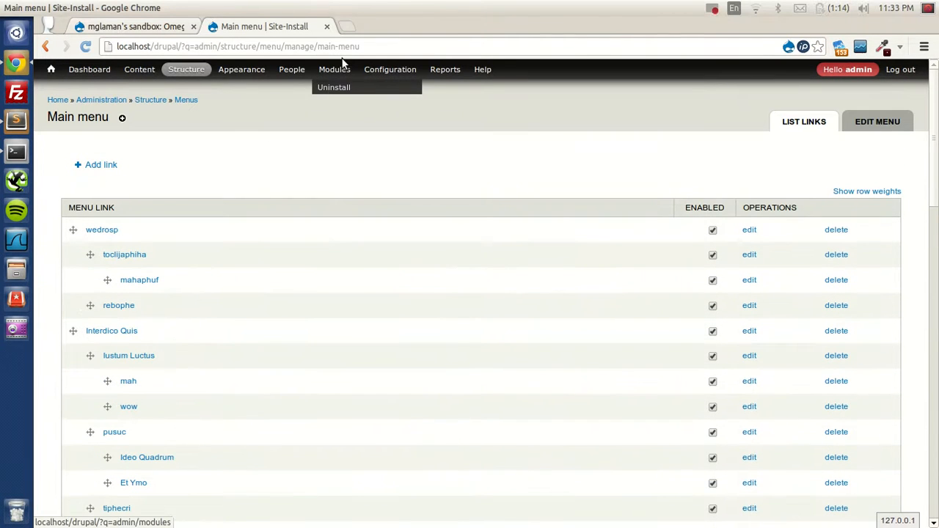
Filter the Modules list with 'respo', enable Omega Responsive Menu and save the configuration.
{"action": "left_click", "coordinate": [335, 69]}
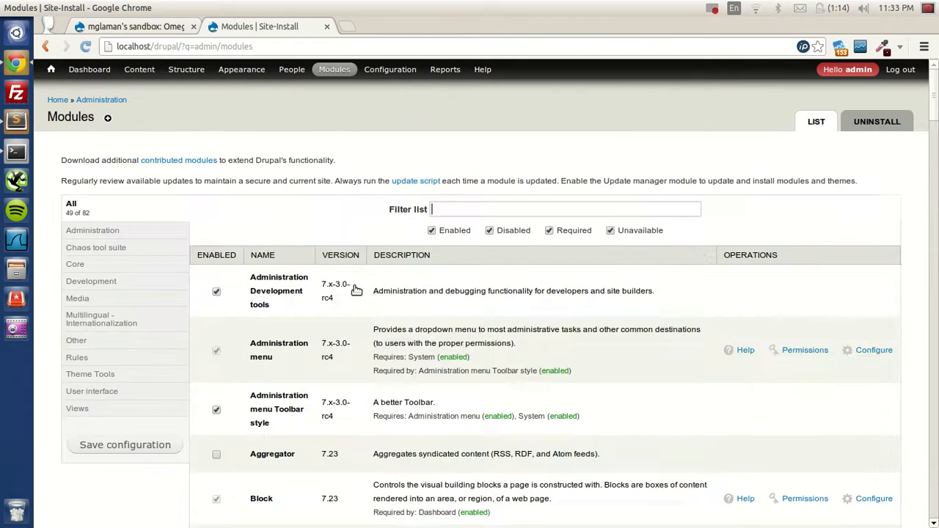
{"action": "type", "text": "respo"}
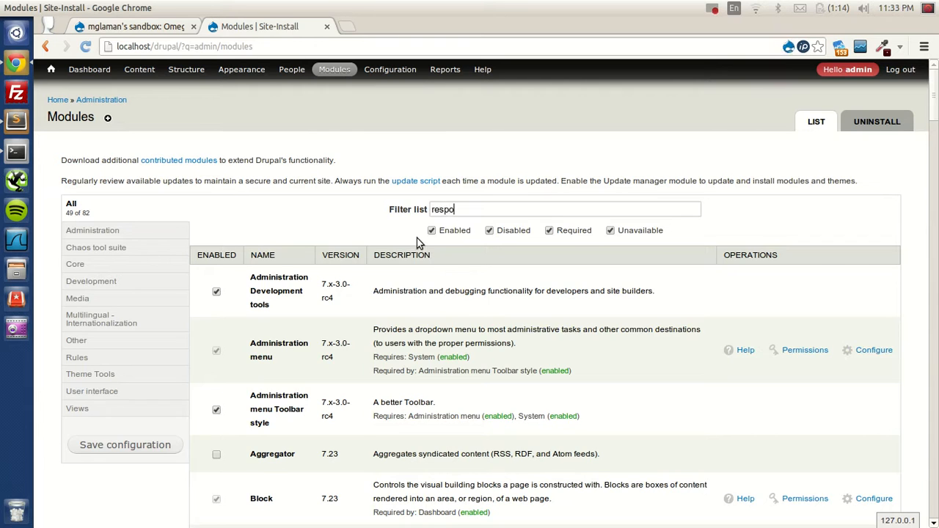
{"action": "type", "text": "respo"}
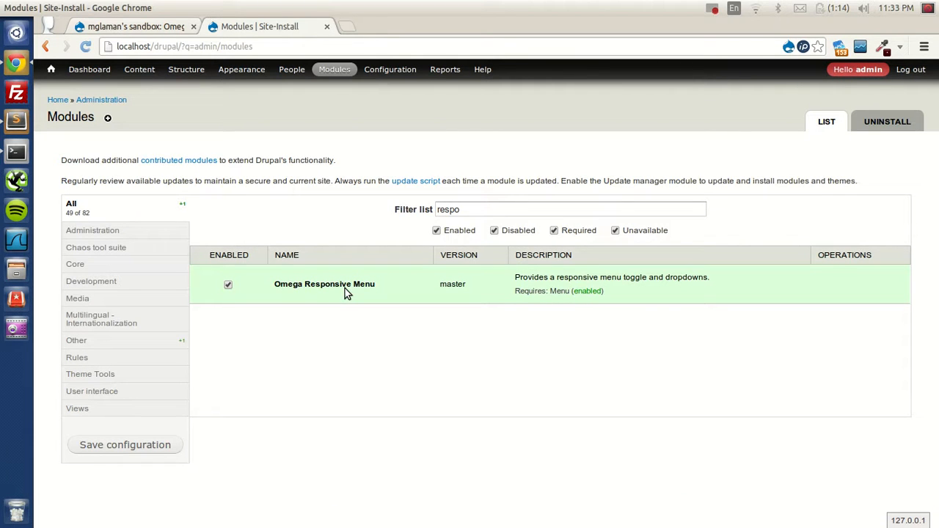
{"action": "left_click", "coordinate": [124, 444]}
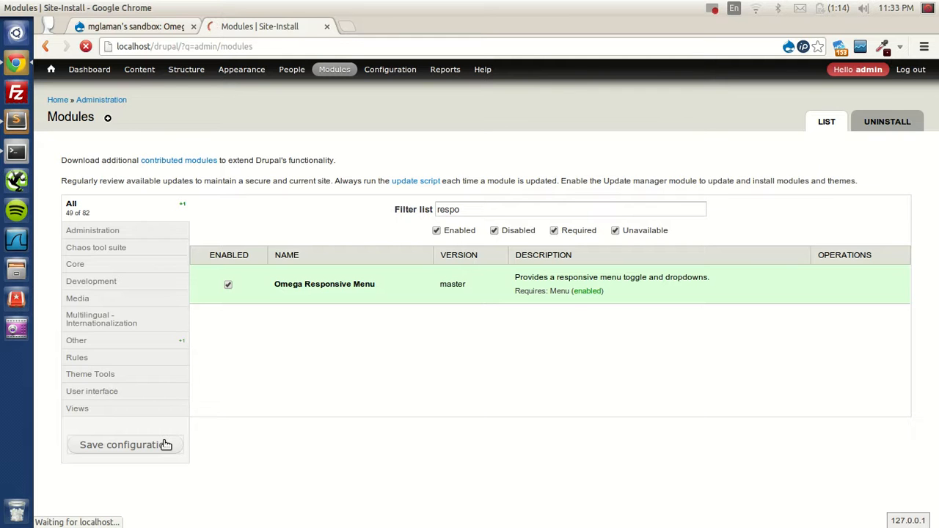
{"action": "left_click", "coordinate": [124, 445]}
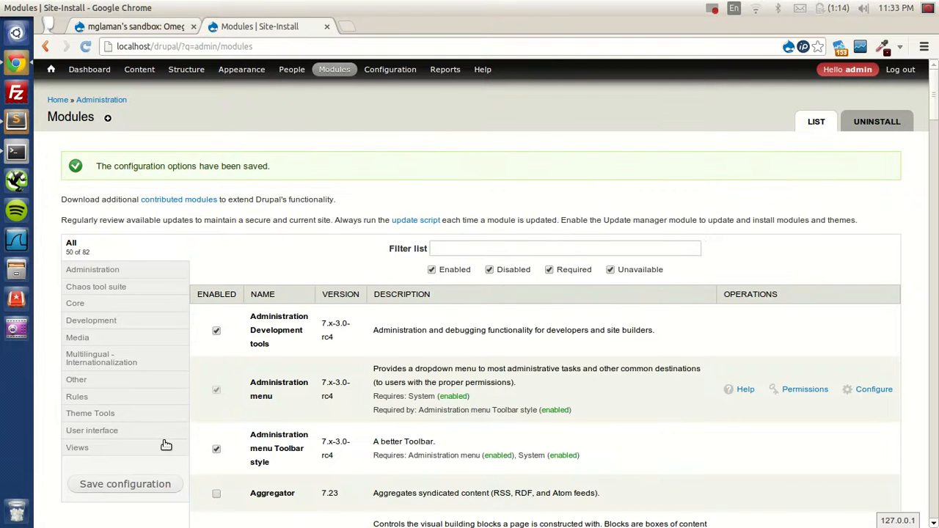
{"action": "left_click", "coordinate": [50, 69]}
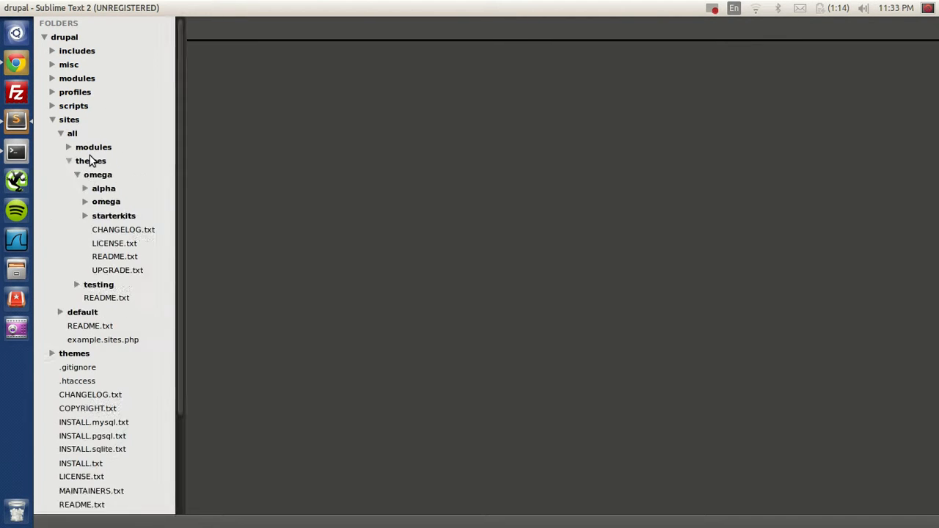
Copy region--menu.tpl.php from the omega base theme's templates folder.
{"action": "left_click", "coordinate": [98, 285]}
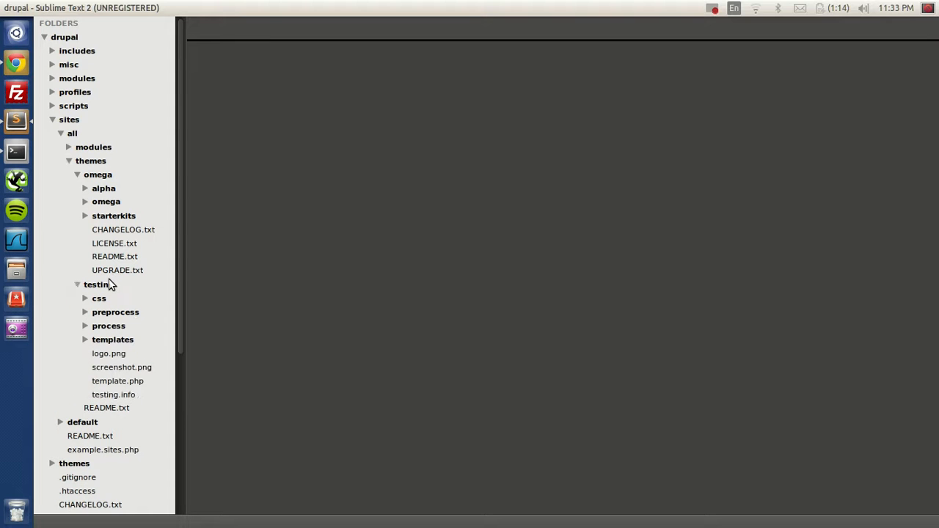
{"action": "mouse_move", "coordinate": [112, 209]}
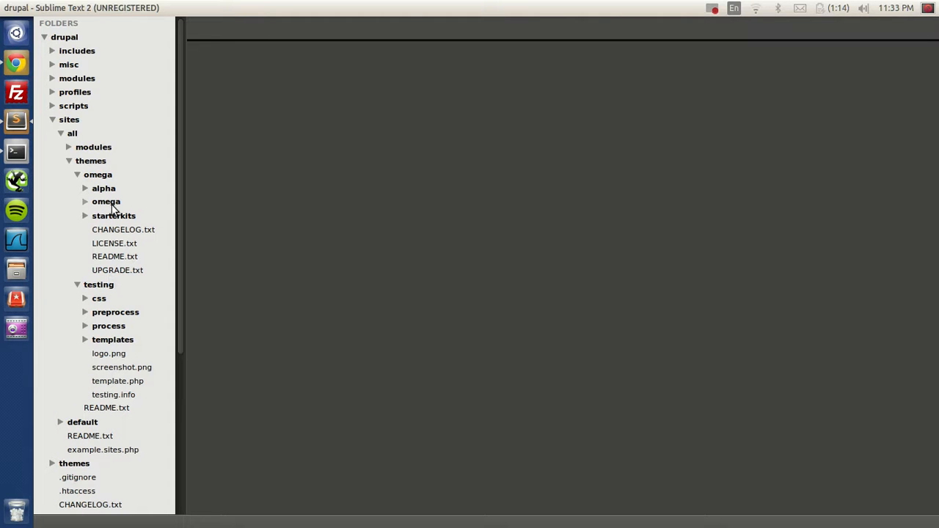
{"action": "left_click", "coordinate": [106, 201]}
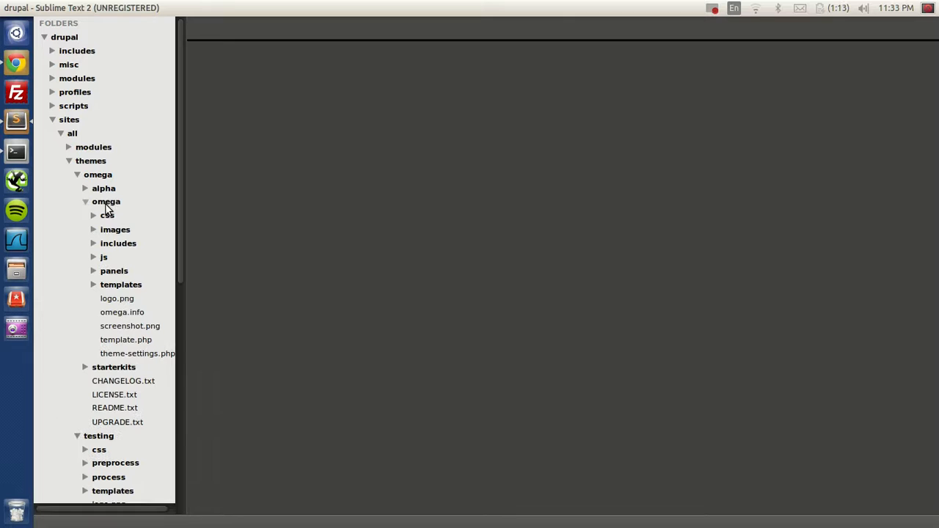
{"action": "left_click", "coordinate": [121, 285]}
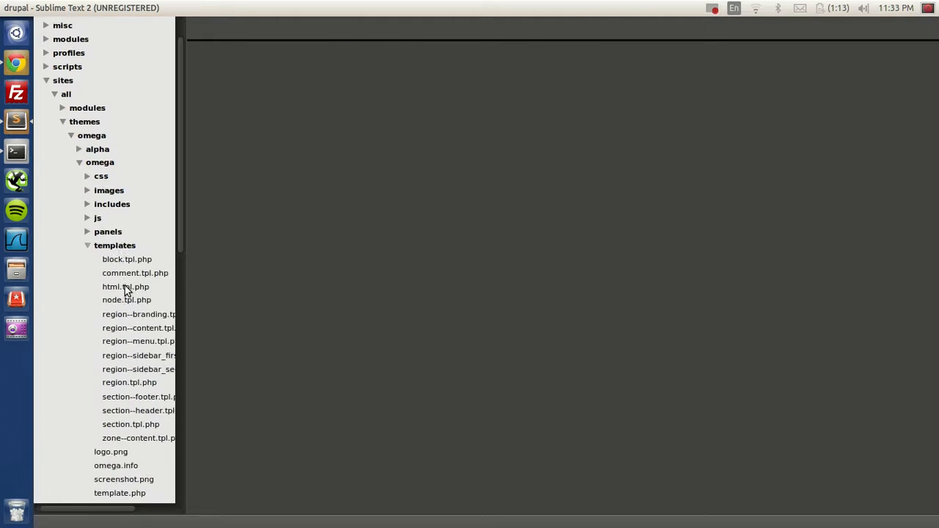
{"action": "scroll", "scroll_direction": "down", "scroll_amount": 3}
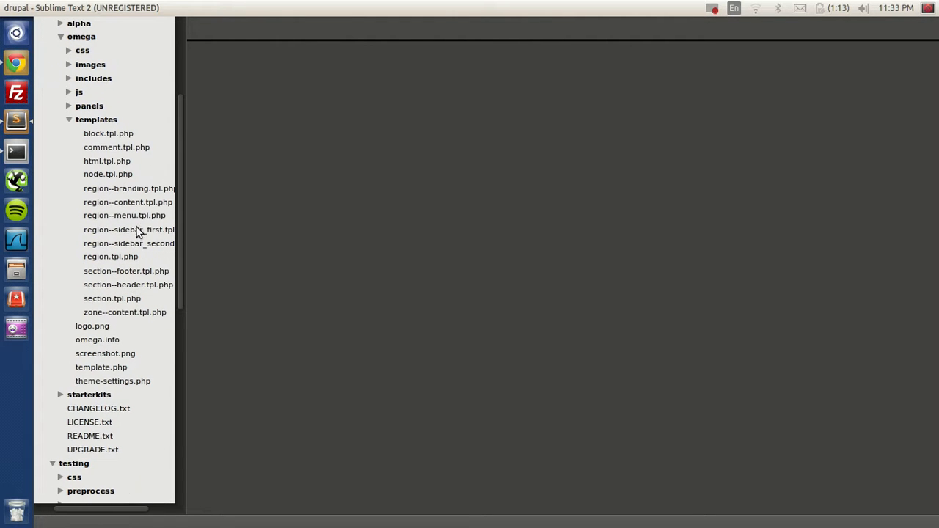
{"action": "mouse_move", "coordinate": [132, 222]}
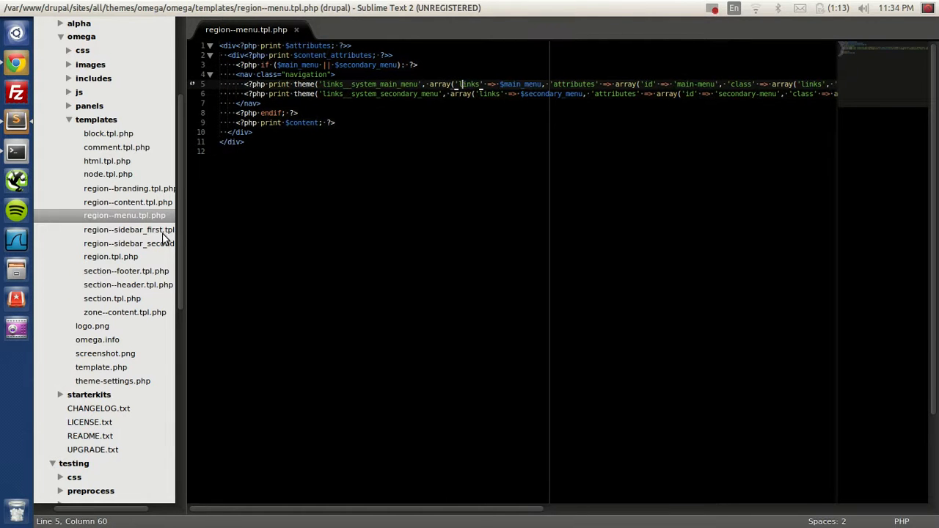
{"action": "right_click", "coordinate": [125, 215]}
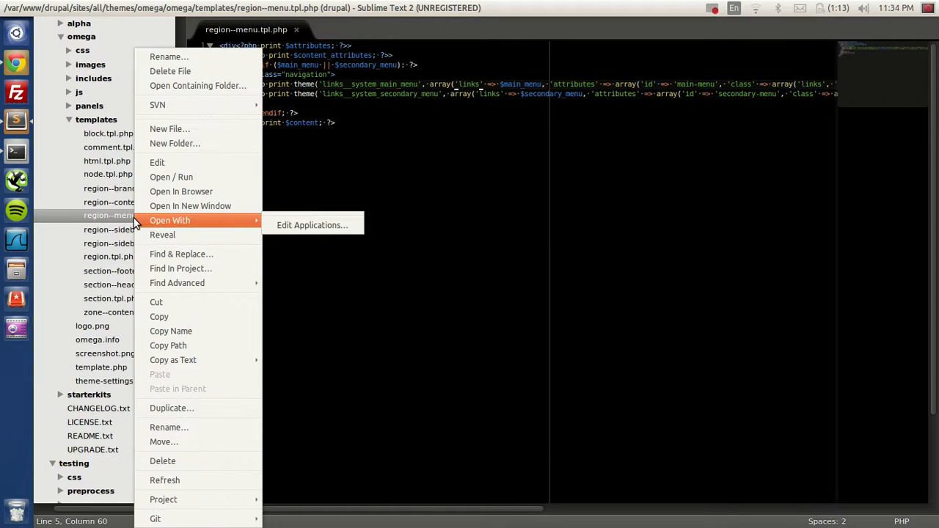
{"action": "left_click", "coordinate": [160, 316]}
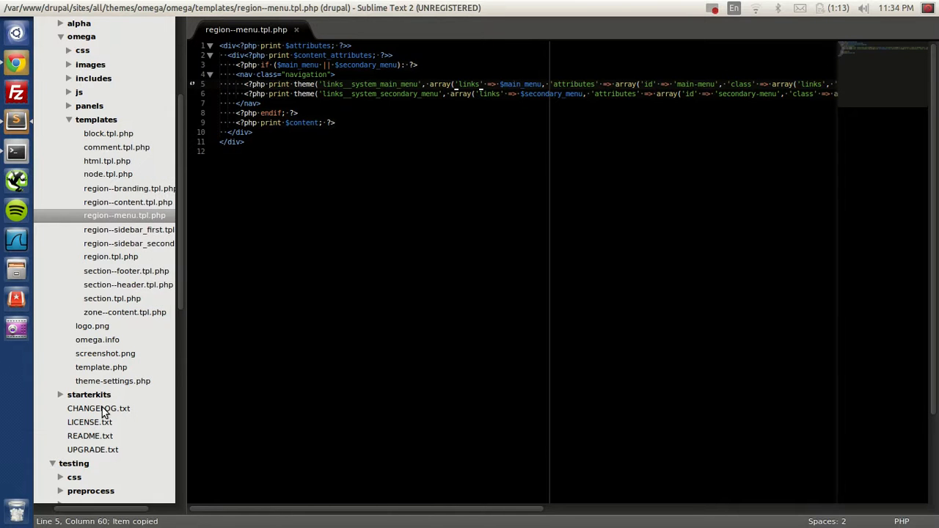
Refresh the project folder and open the testing sub-theme's copy of region--menu.tpl.php.
{"action": "scroll", "scroll_direction": "down", "scroll_amount": 3}
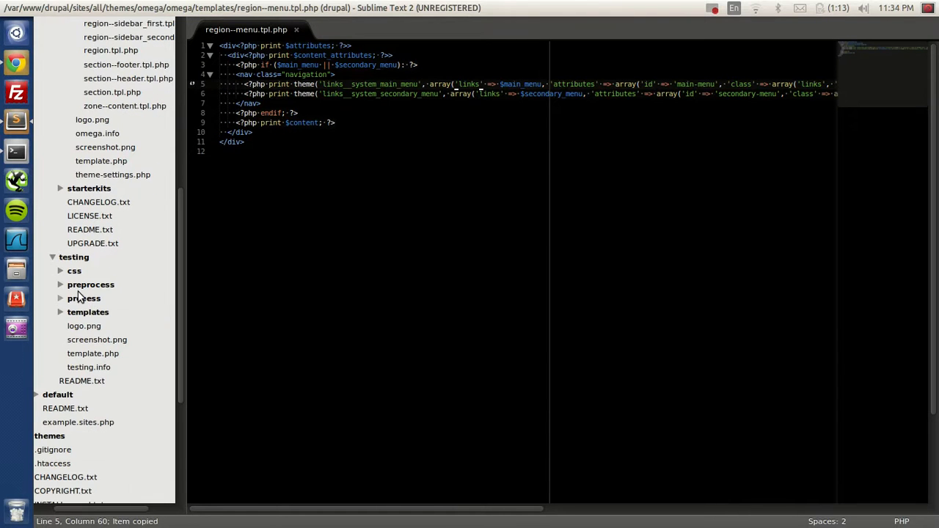
{"action": "right_click", "coordinate": [88, 311]}
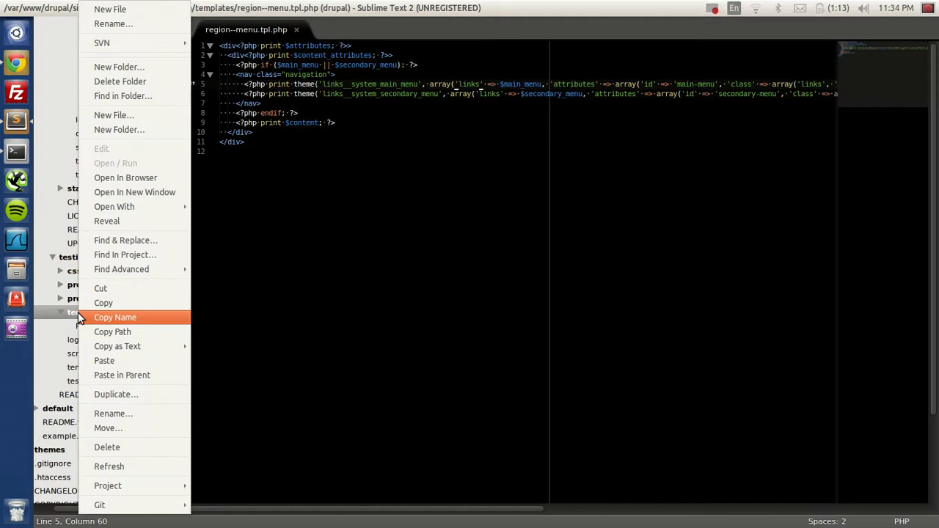
{"action": "left_click", "coordinate": [109, 466]}
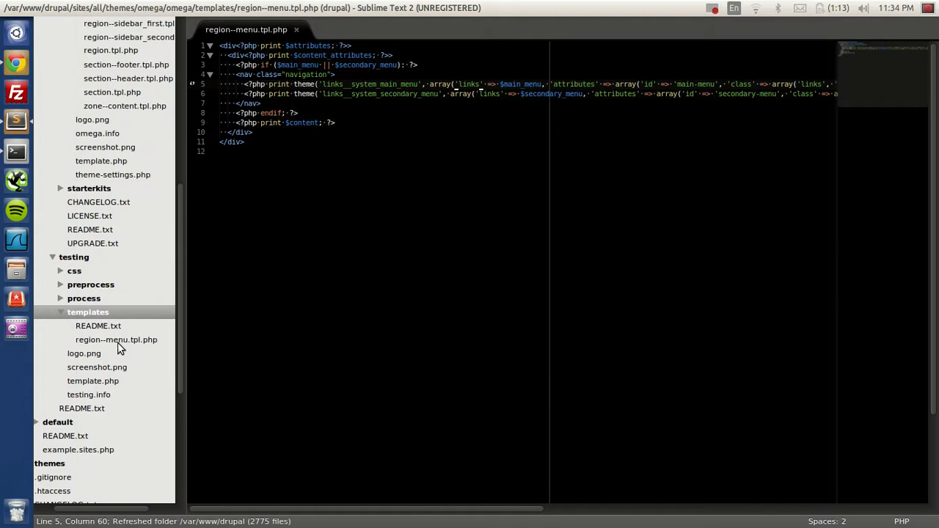
{"action": "left_click", "coordinate": [116, 339]}
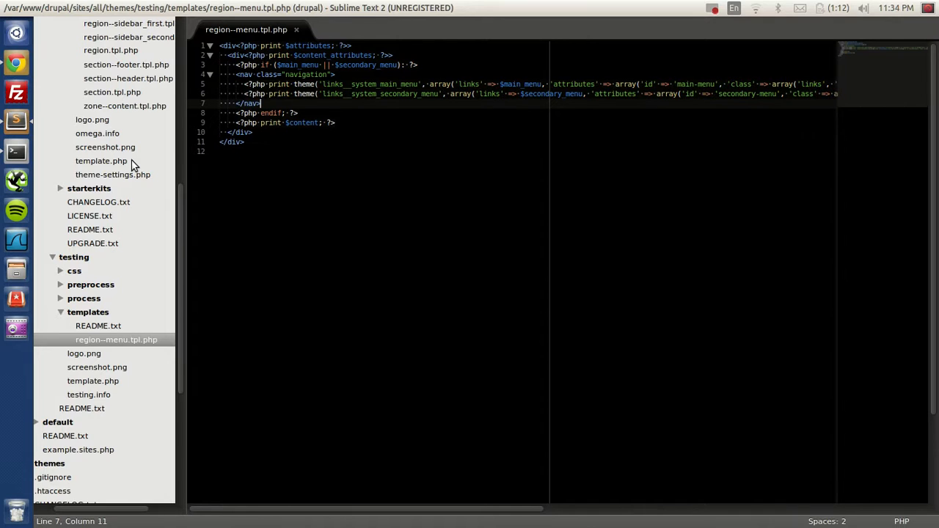
Consult the module README and comment out the theme('links__system_main_menu') print line.
{"action": "scroll", "scroll_direction": "up", "scroll_amount": 3}
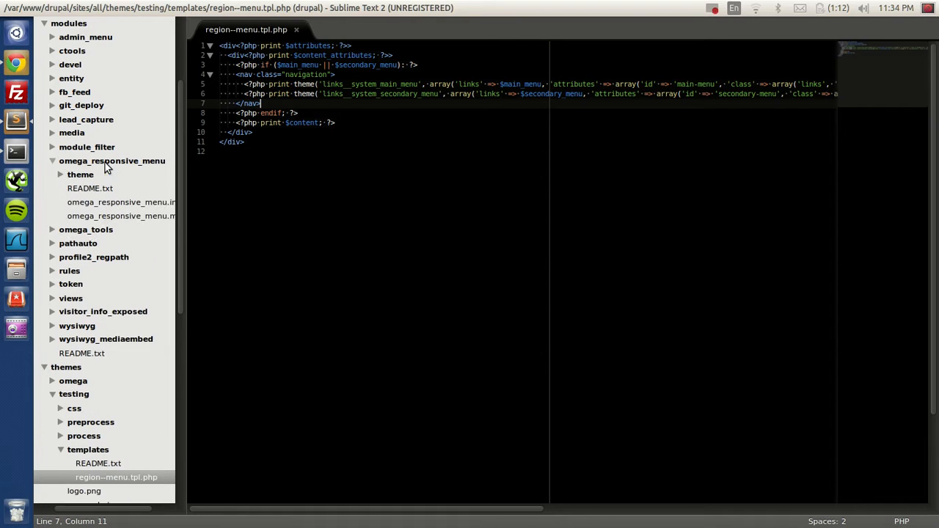
{"action": "left_click", "coordinate": [90, 188]}
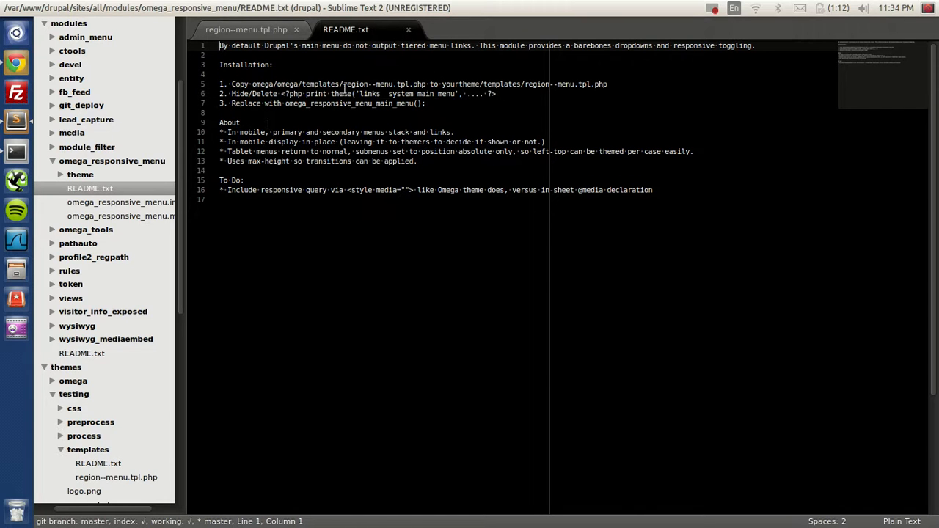
{"action": "left_click", "coordinate": [246, 29]}
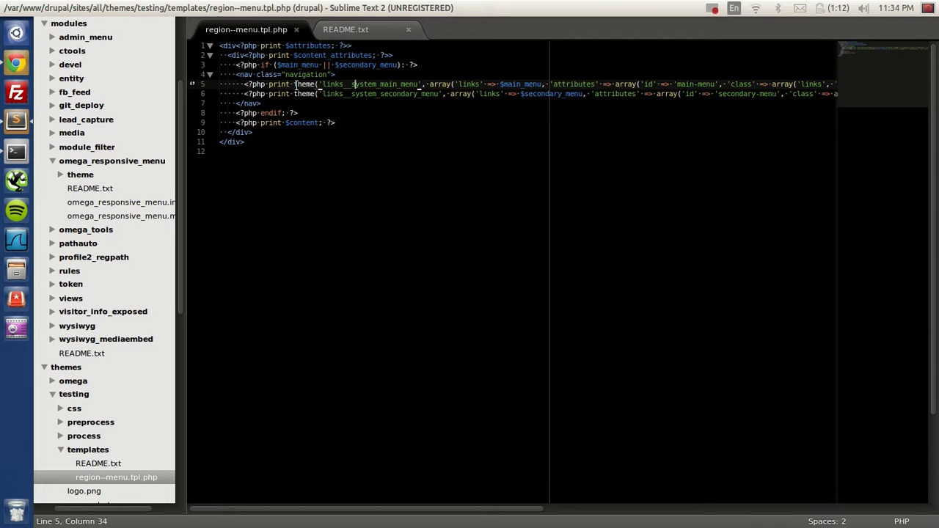
{"action": "left_click", "coordinate": [293, 84]}
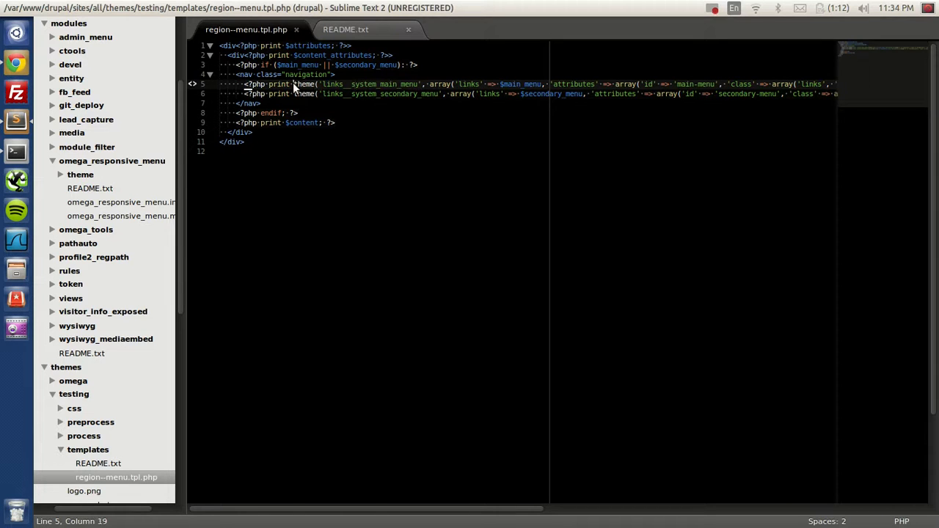
{"action": "left_click", "coordinate": [296, 83]}
{"action": "type", "text": "//"}
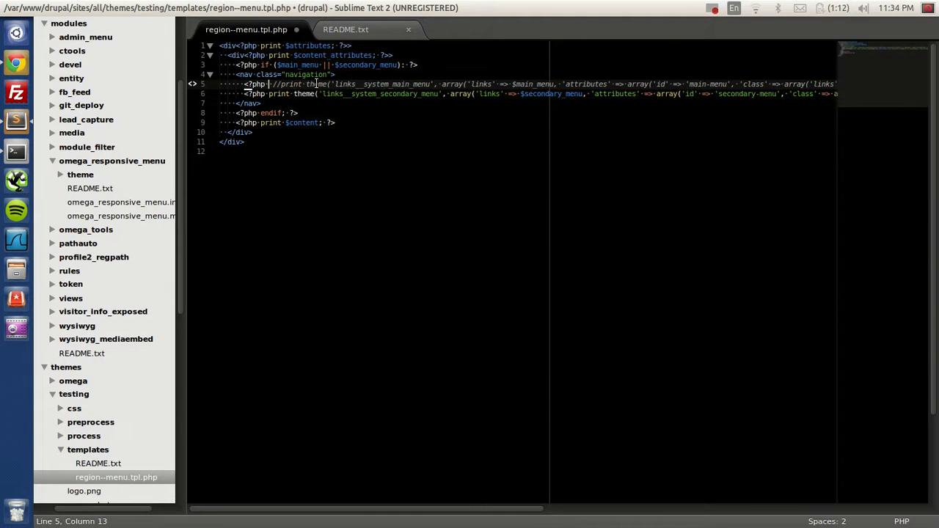
{"action": "left_click", "coordinate": [346, 29]}
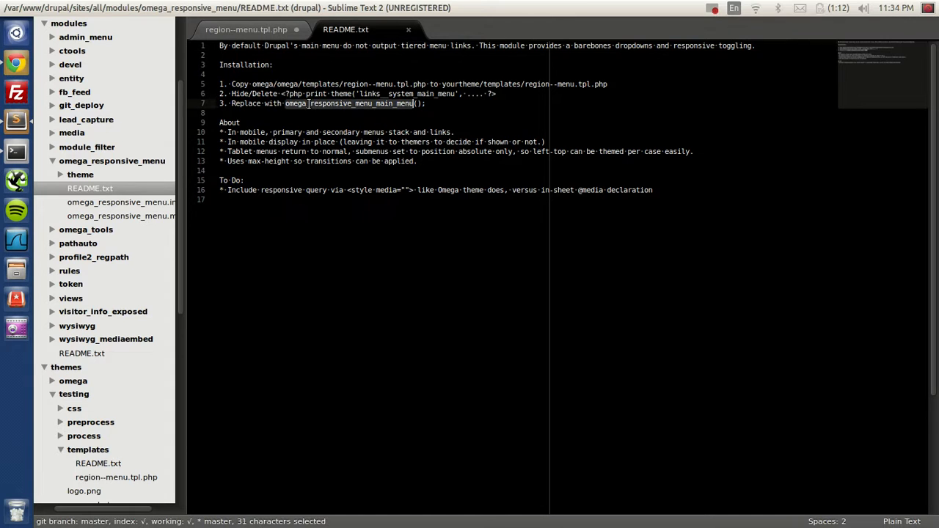
Insert omega_responsive_menu_main_menu() into the menu template and save it.
{"action": "key", "text": "ctrl+c"}
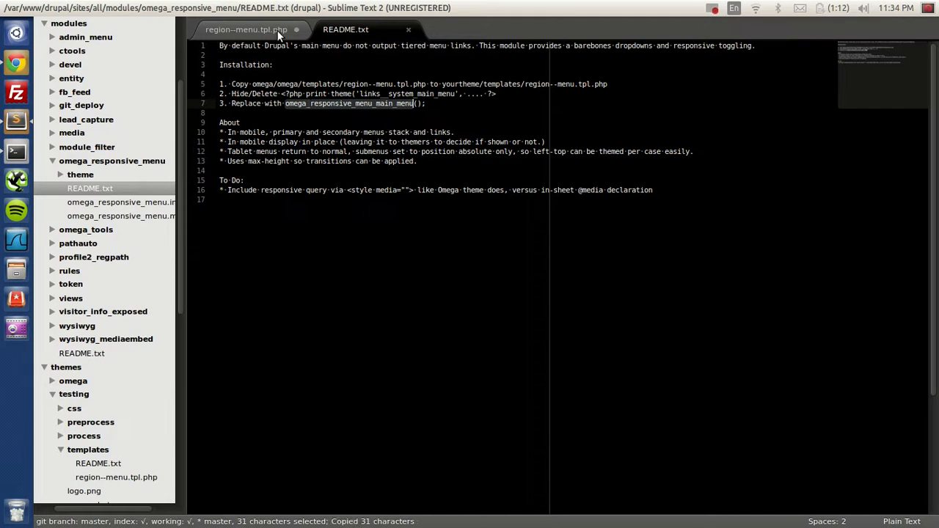
{"action": "left_click", "coordinate": [245, 29]}
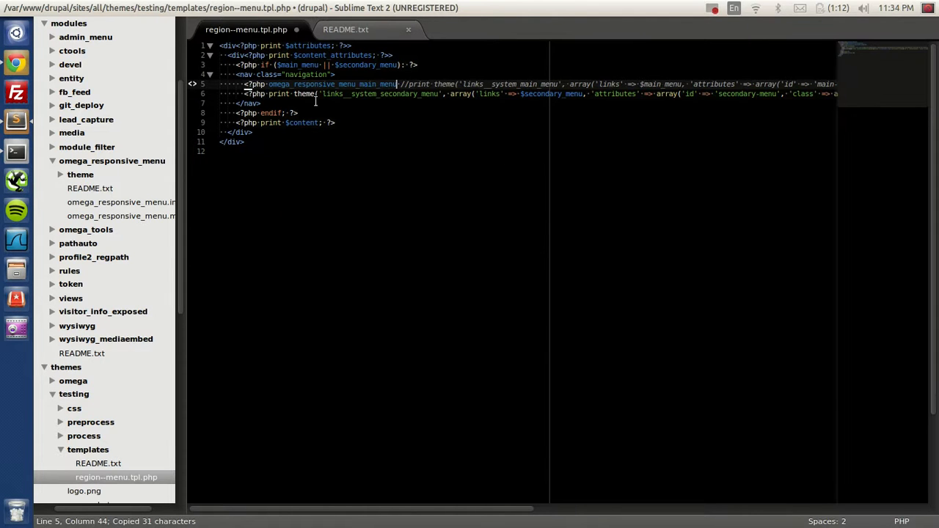
{"action": "type", "text": "()"}
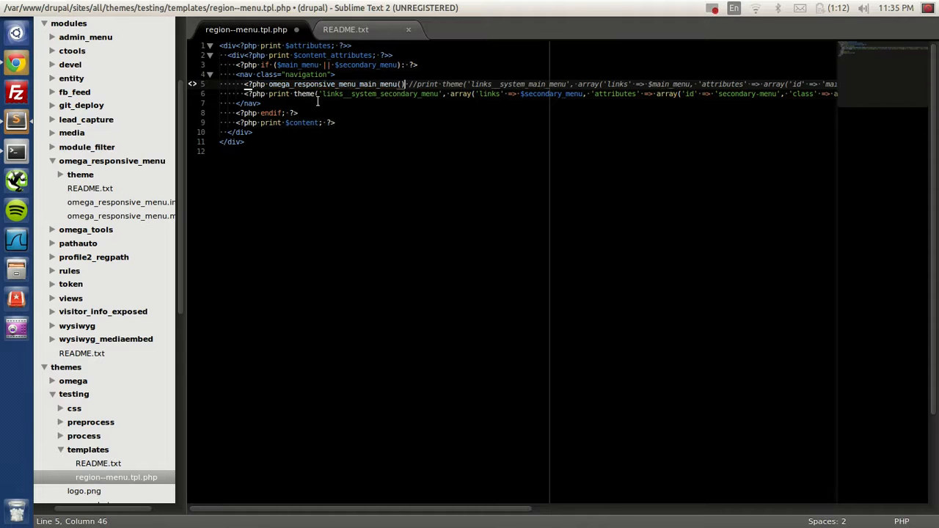
{"action": "key", "text": "ctrl+s"}
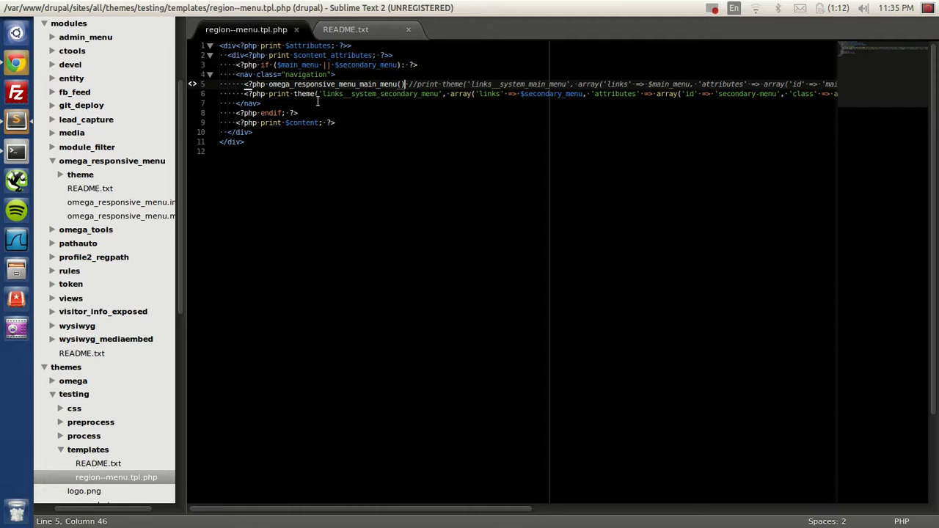
{"action": "key", "text": "ctrl+s"}
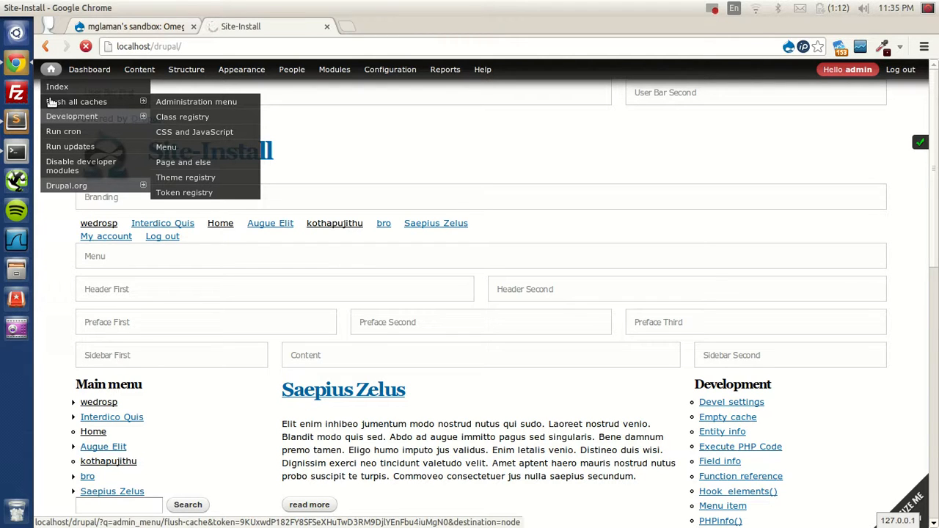
Flush all caches so the front page's main menu shows dropdown child links.
{"action": "left_click", "coordinate": [76, 101]}
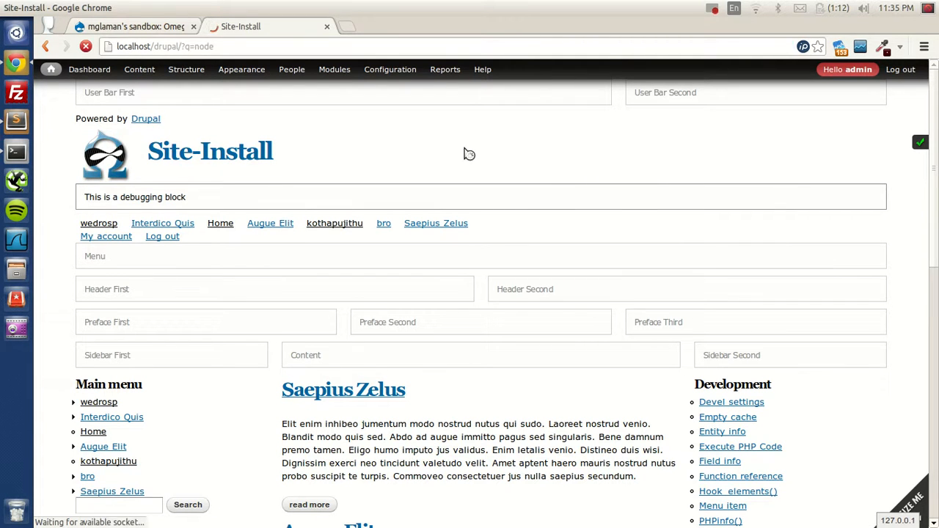
{"action": "left_click", "coordinate": [727, 417]}
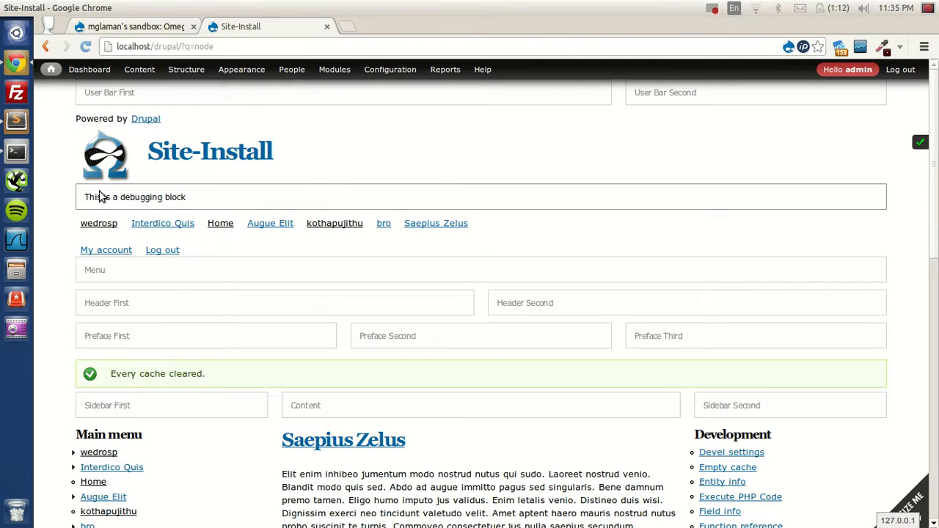
{"action": "mouse_move", "coordinate": [163, 223]}
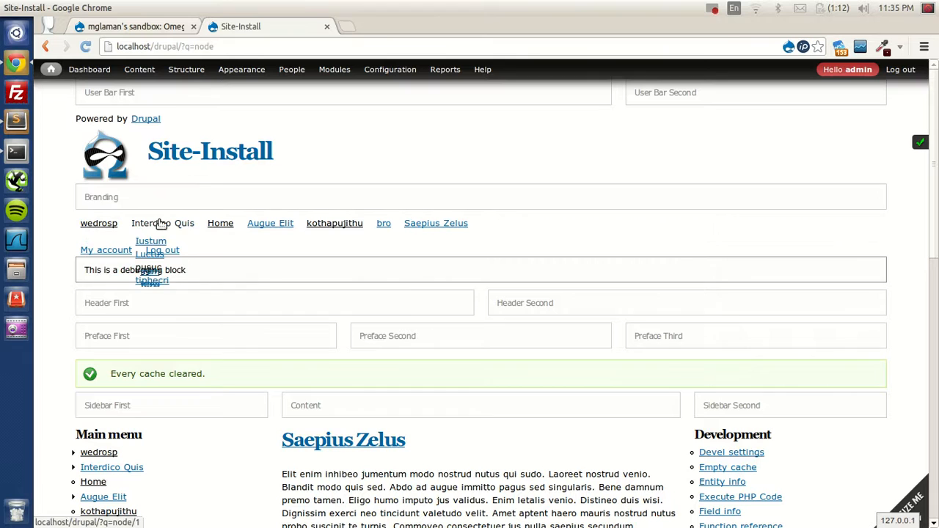
{"action": "scroll", "scroll_direction": "down", "scroll_amount": 3}
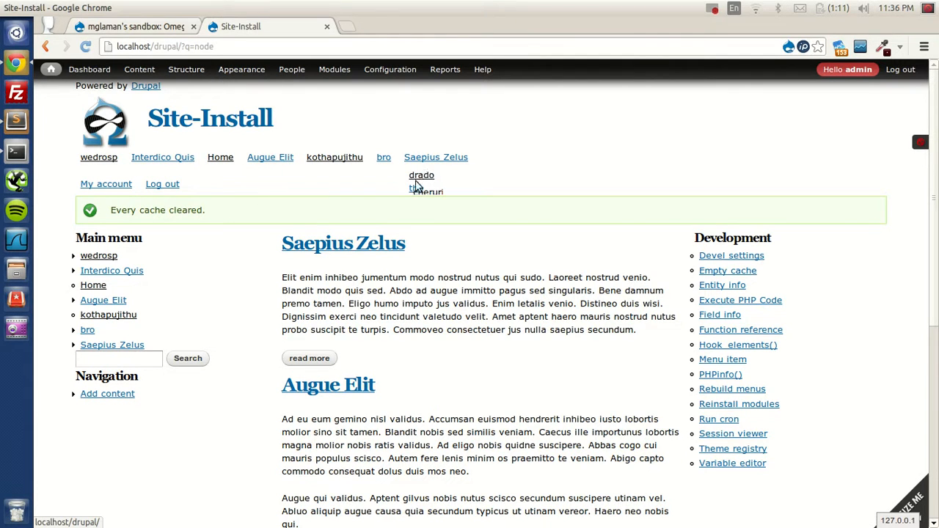
{"action": "mouse_move", "coordinate": [436, 157]}
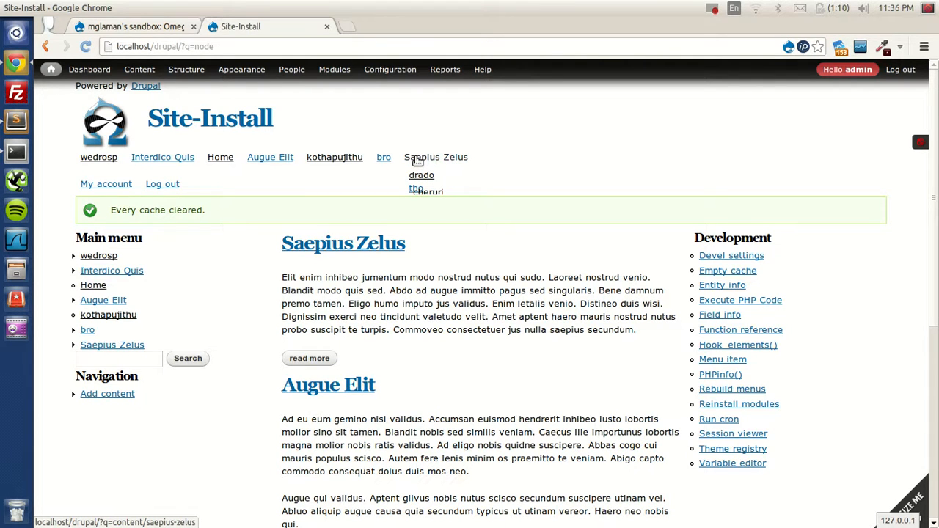
{"action": "mouse_move", "coordinate": [534, 182]}
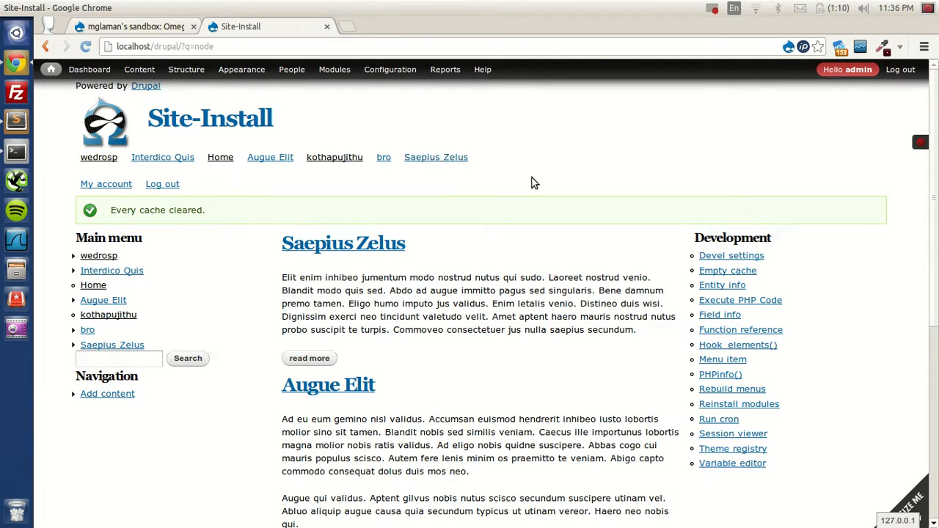
Show the main menu collapsed behind its mobile toggle at a narrow window width.
{"action": "left_click", "coordinate": [444, 68]}
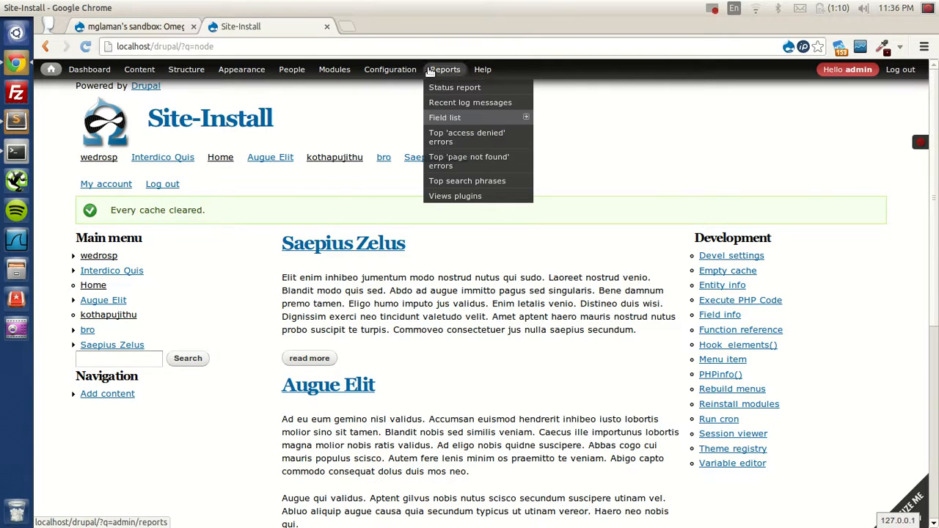
{"action": "mouse_move", "coordinate": [419, 16]}
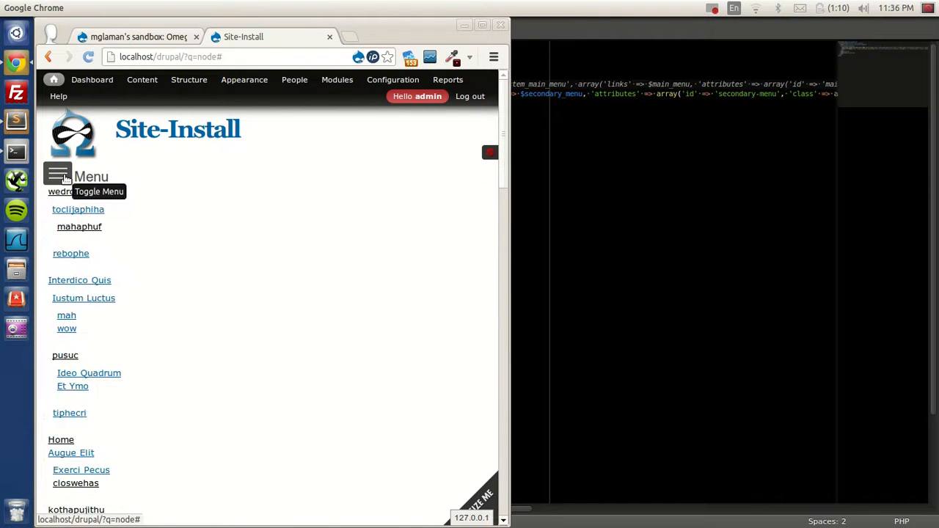
{"action": "mouse_move", "coordinate": [97, 183]}
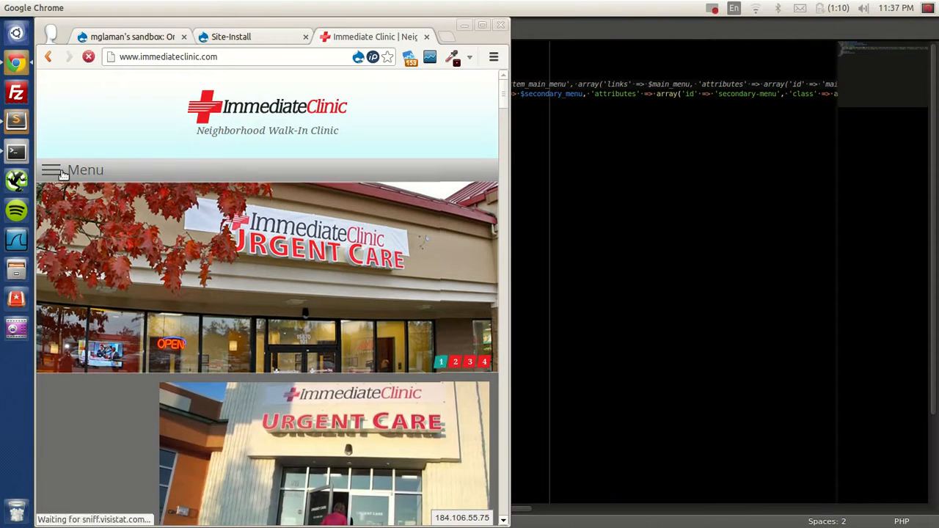
Expand the clinic and Just Camo mobile menus for comparison, then close the Just Camo tab.
{"action": "left_click", "coordinate": [51, 170]}
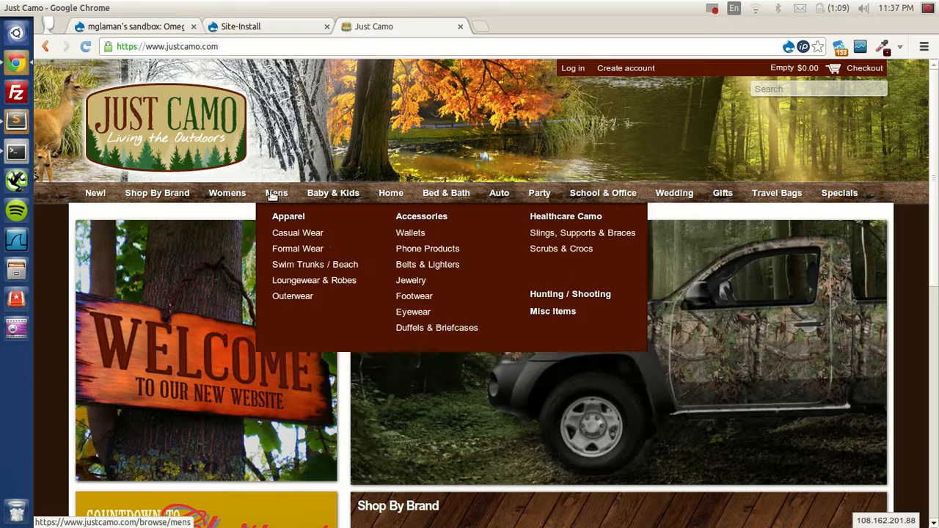
{"action": "mouse_move", "coordinate": [446, 193]}
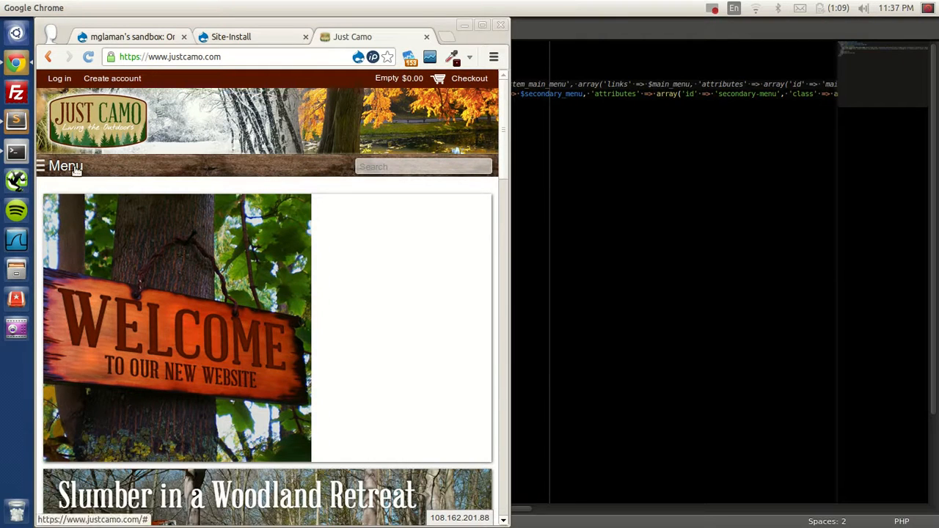
{"action": "left_click", "coordinate": [65, 165]}
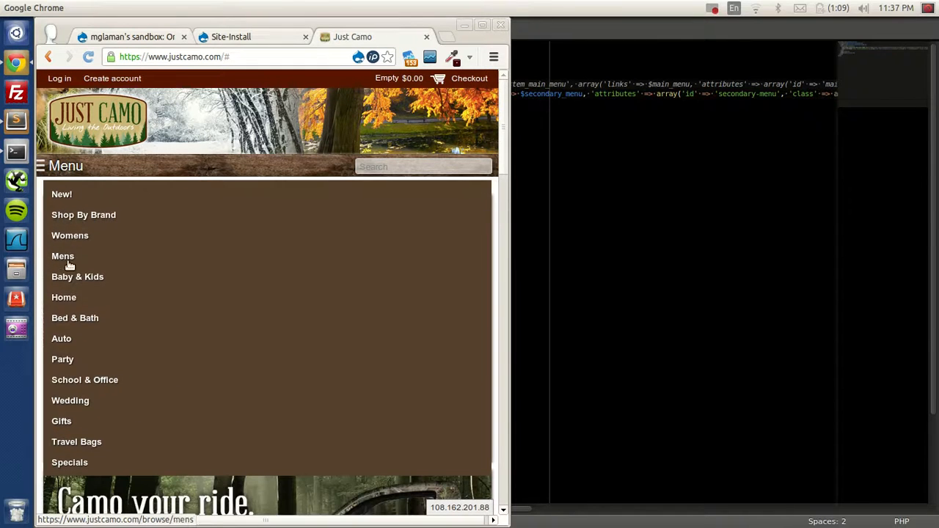
{"action": "mouse_move", "coordinate": [74, 218]}
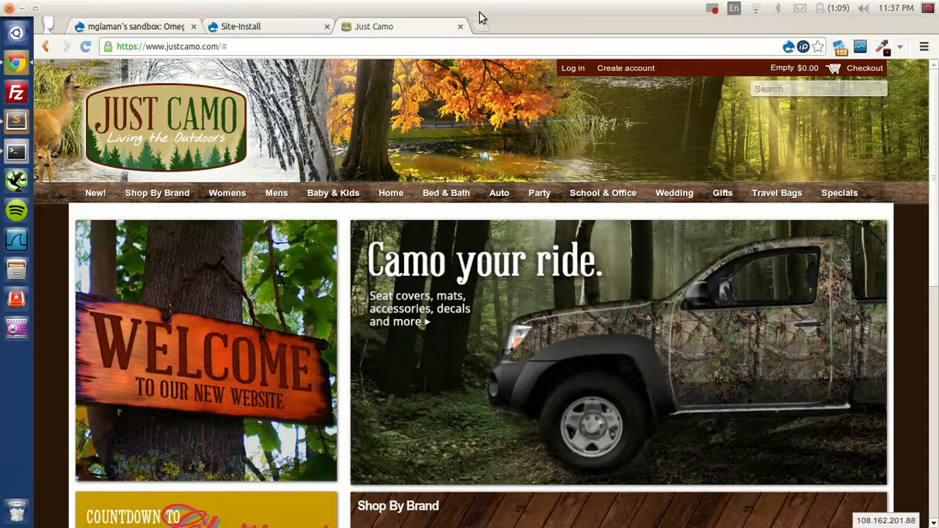
{"action": "left_click", "coordinate": [460, 26]}
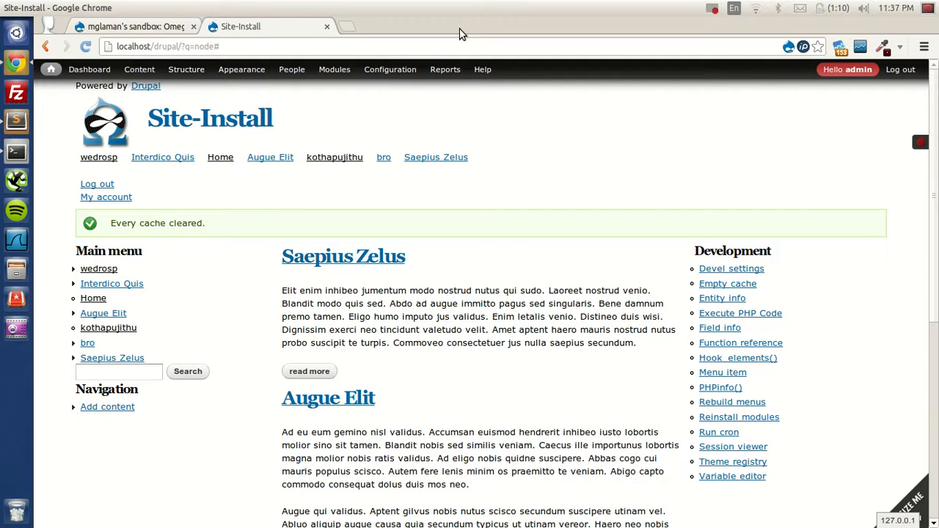
Set Bartik as the default theme under Appearance and view the front page with its mobile menu.
{"action": "left_click", "coordinate": [242, 69]}
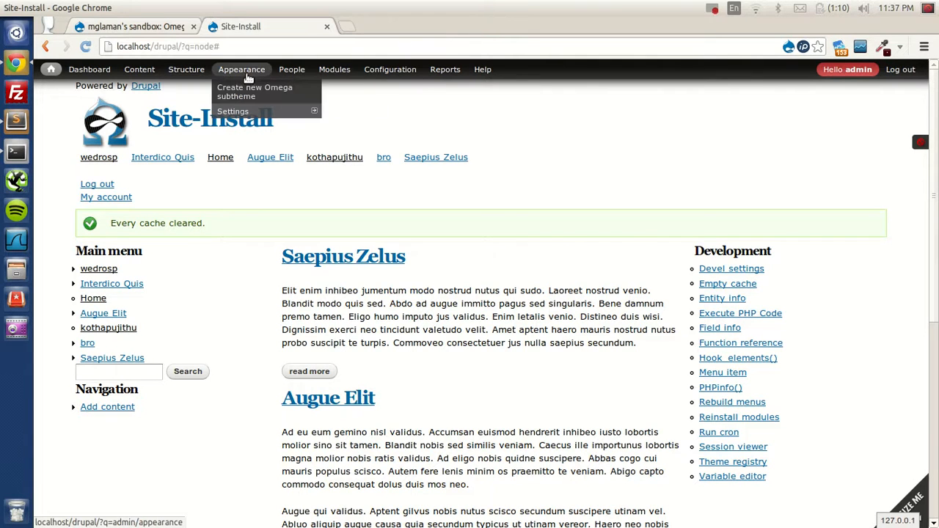
{"action": "mouse_move", "coordinate": [233, 111]}
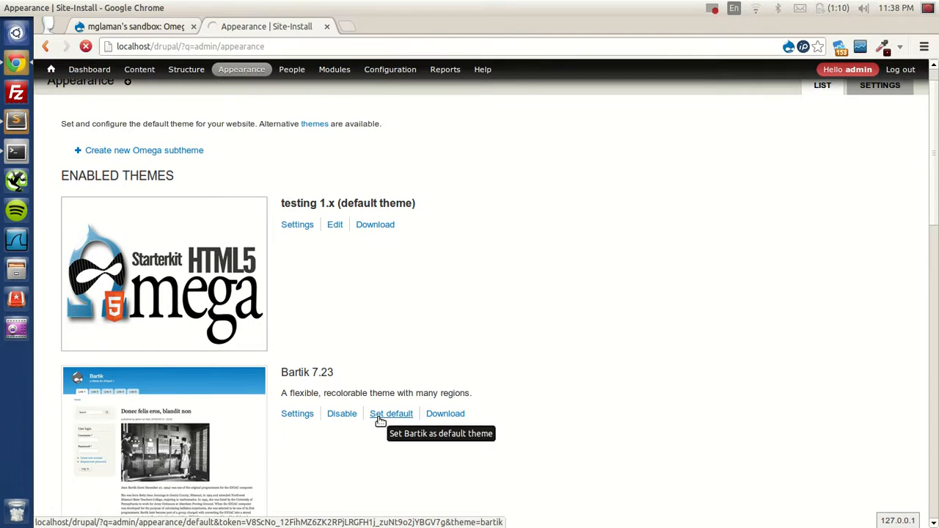
{"action": "left_click", "coordinate": [392, 413]}
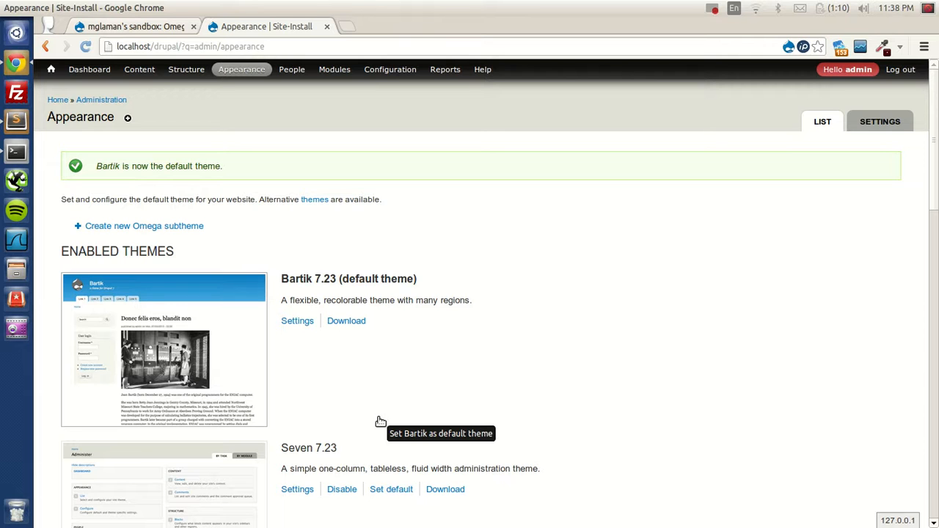
{"action": "mouse_move", "coordinate": [262, 317]}
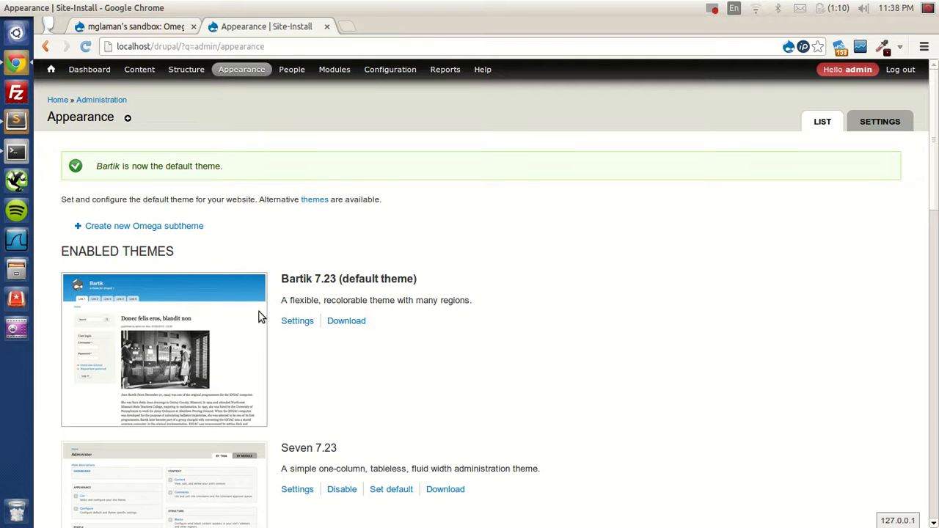
{"action": "left_click", "coordinate": [76, 101]}
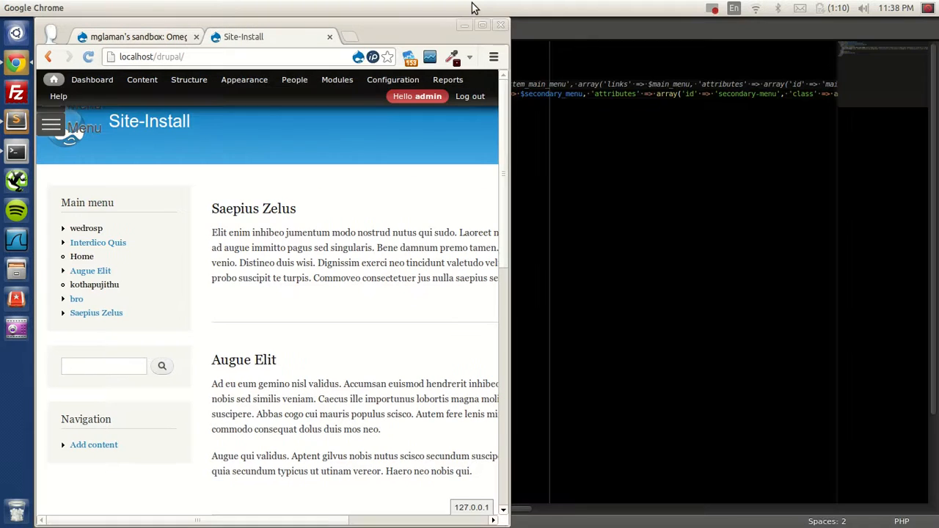
{"action": "left_click", "coordinate": [51, 127]}
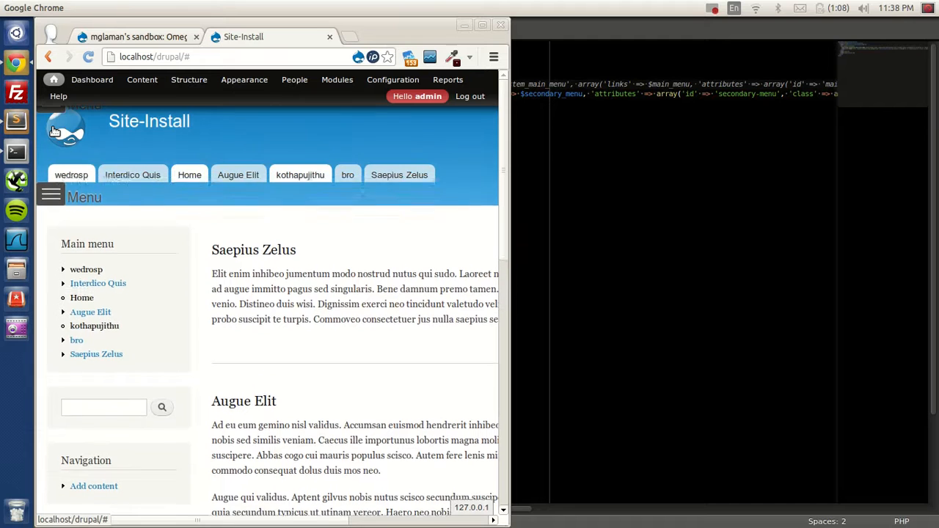
{"action": "left_click", "coordinate": [244, 80]}
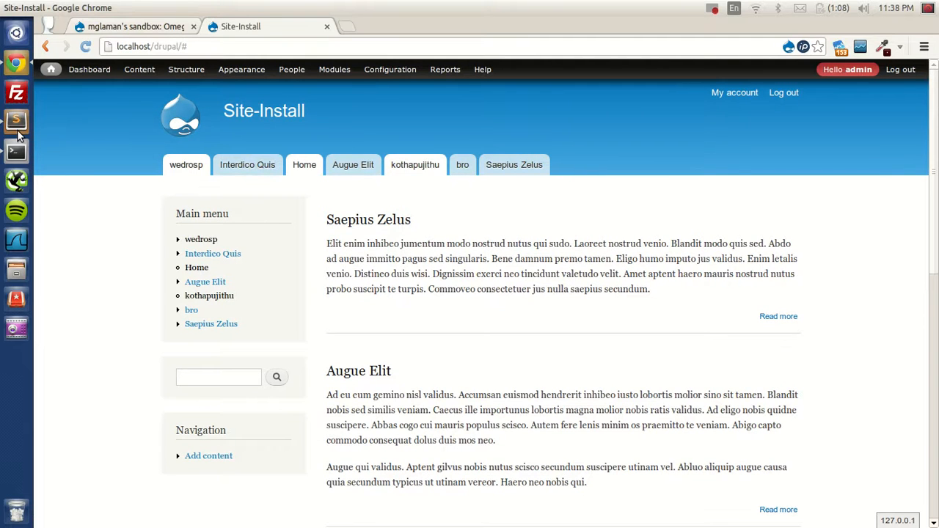
Open Bartik's page.tpl.php from themes > bartik > templates in Sublime Text.
{"action": "left_click", "coordinate": [16, 121]}
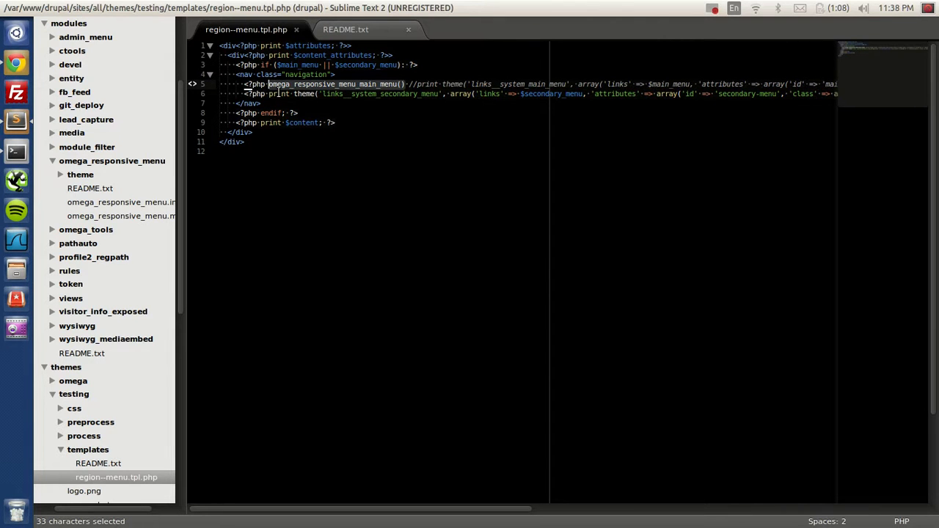
{"action": "scroll", "scroll_direction": "down", "scroll_amount": 3}
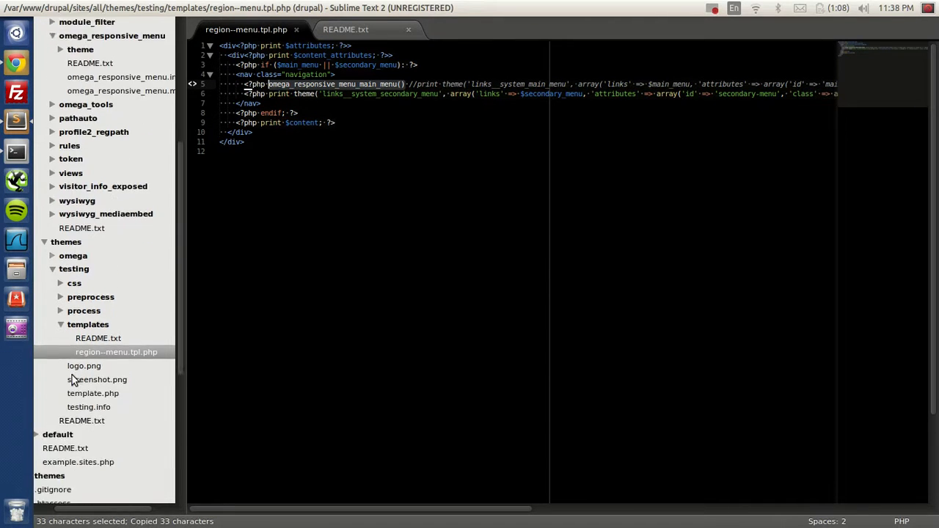
{"action": "scroll", "scroll_direction": "down", "scroll_amount": 3}
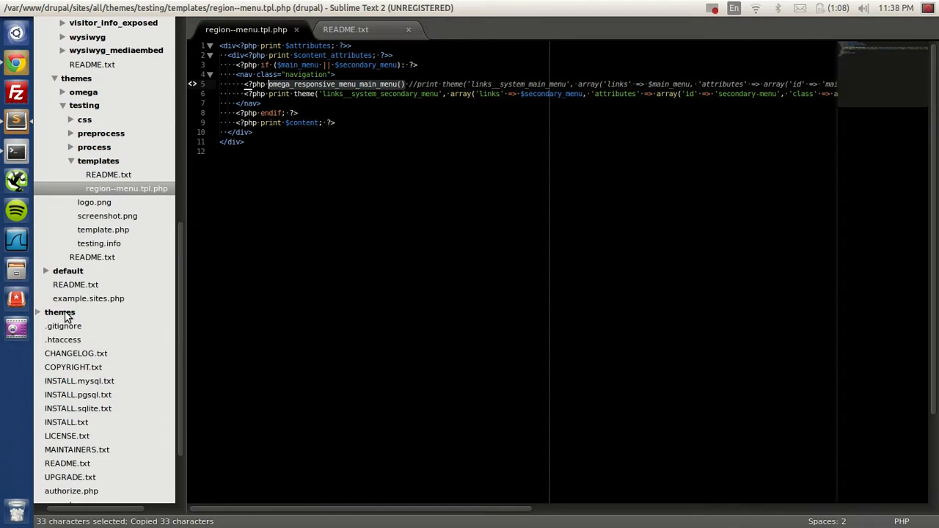
{"action": "left_click", "coordinate": [59, 312]}
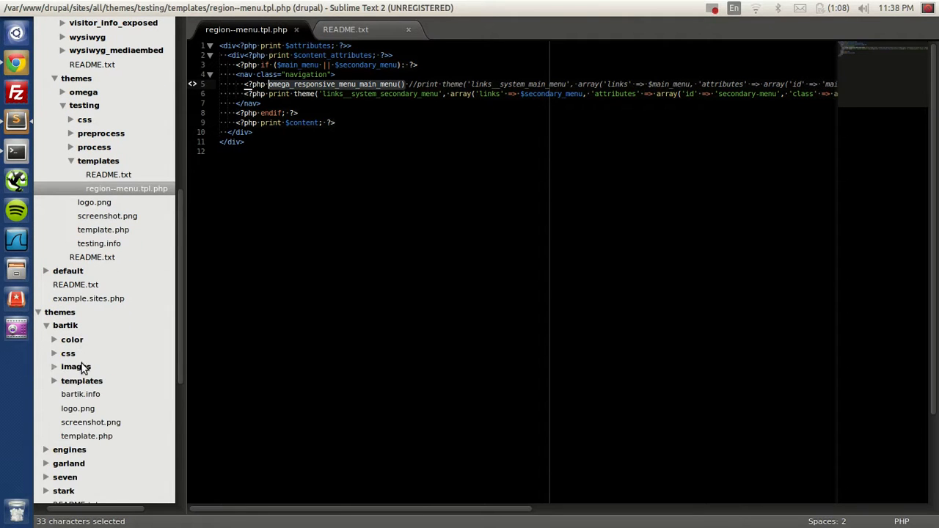
{"action": "left_click", "coordinate": [81, 381]}
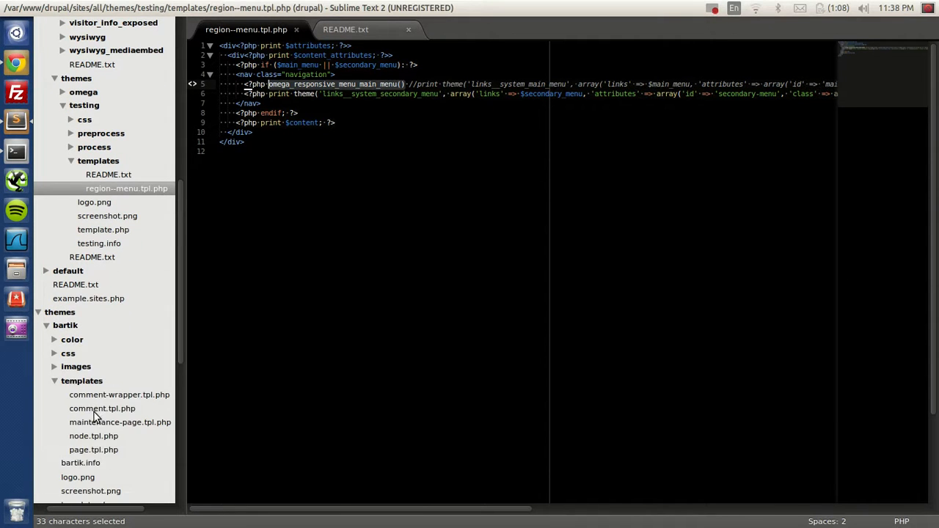
{"action": "left_click", "coordinate": [93, 449]}
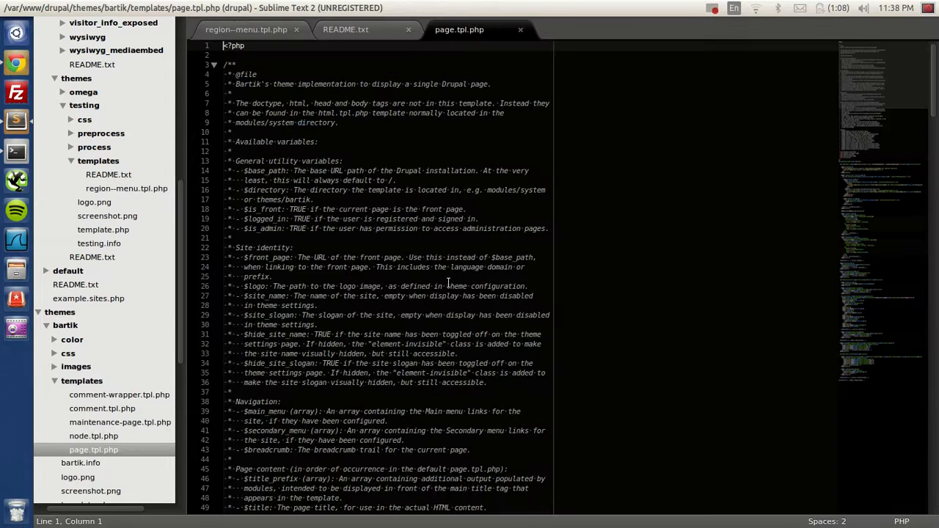
Delete the main menu links theme() block from page.tpl.php.
{"action": "scroll", "scroll_direction": "down", "scroll_amount": 3}
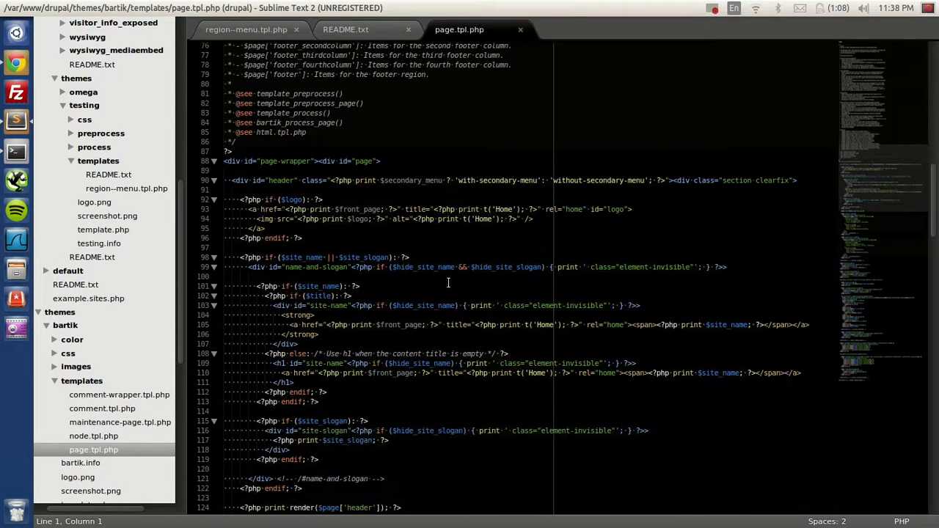
{"action": "scroll", "scroll_direction": "down", "scroll_amount": 3}
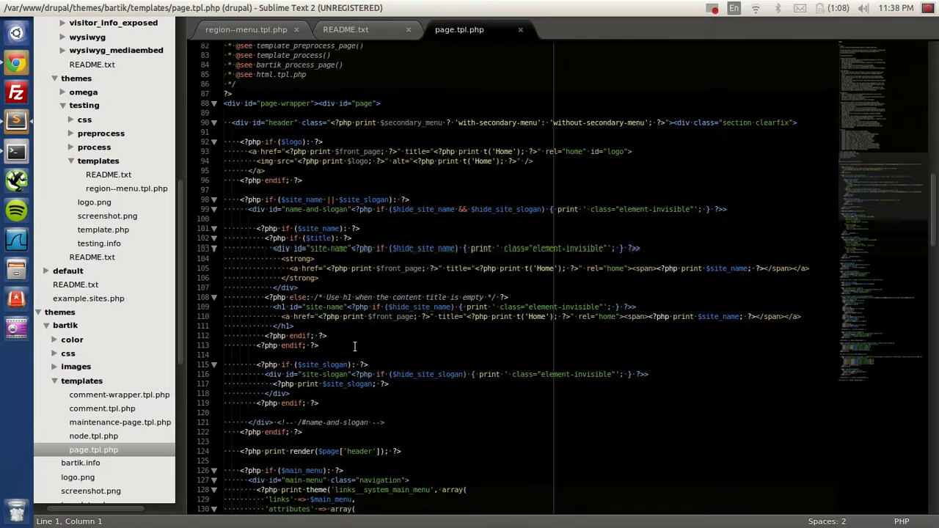
{"action": "scroll", "scroll_direction": "down", "scroll_amount": 3}
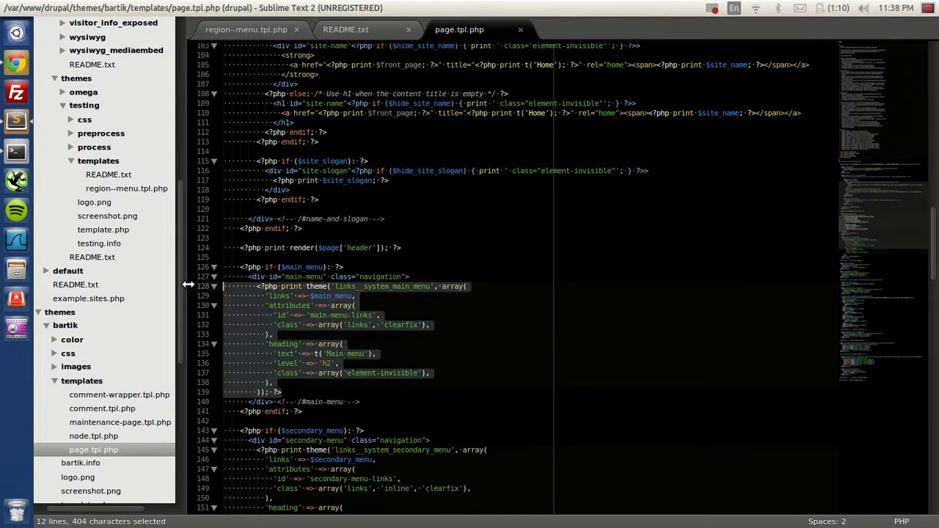
{"action": "key", "text": "Delete"}
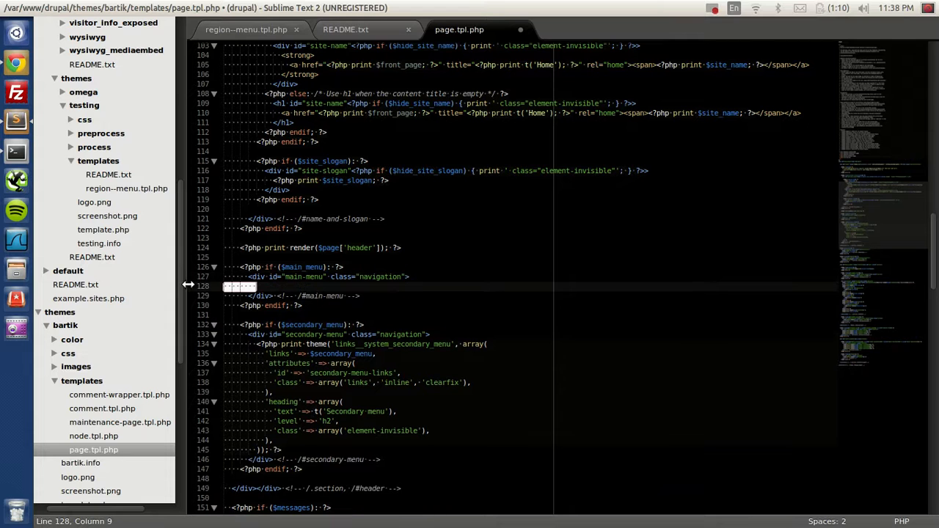
{"action": "type", "text": "php"}
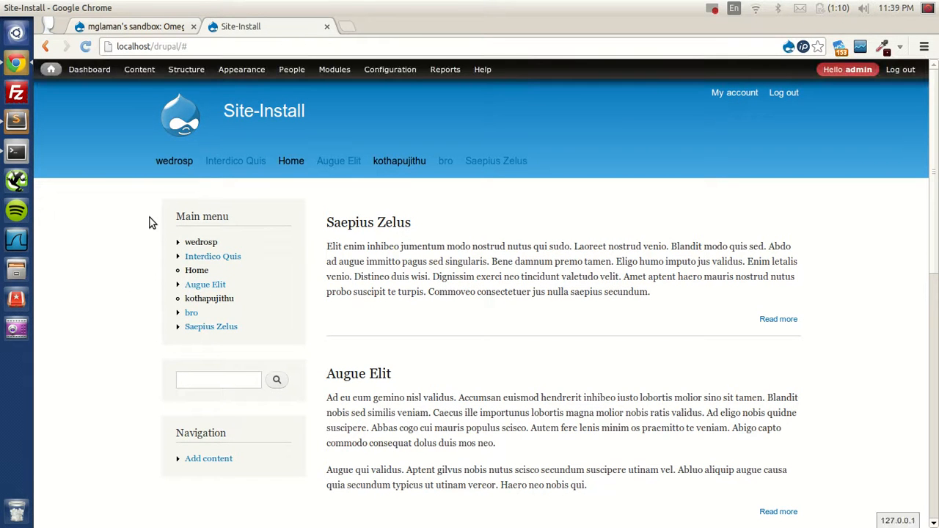
{"action": "mouse_move", "coordinate": [235, 161]}
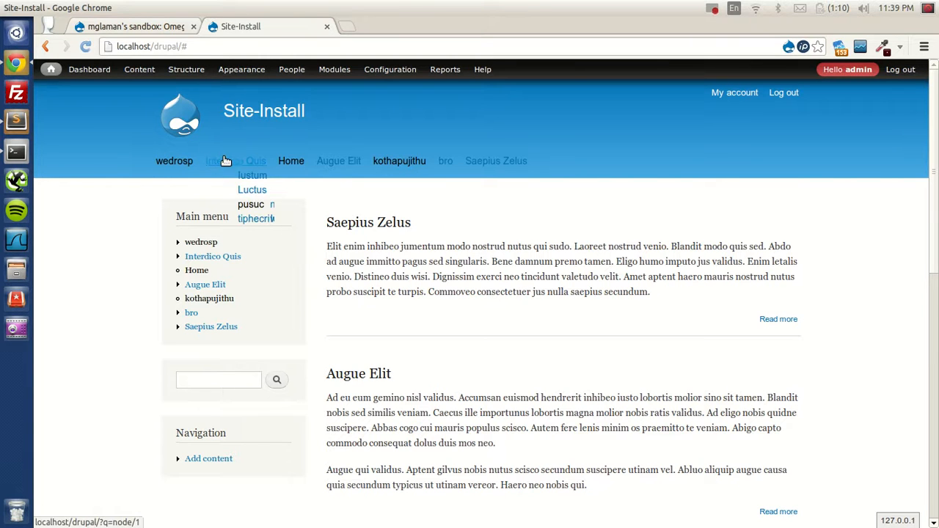
{"action": "mouse_move", "coordinate": [435, 164]}
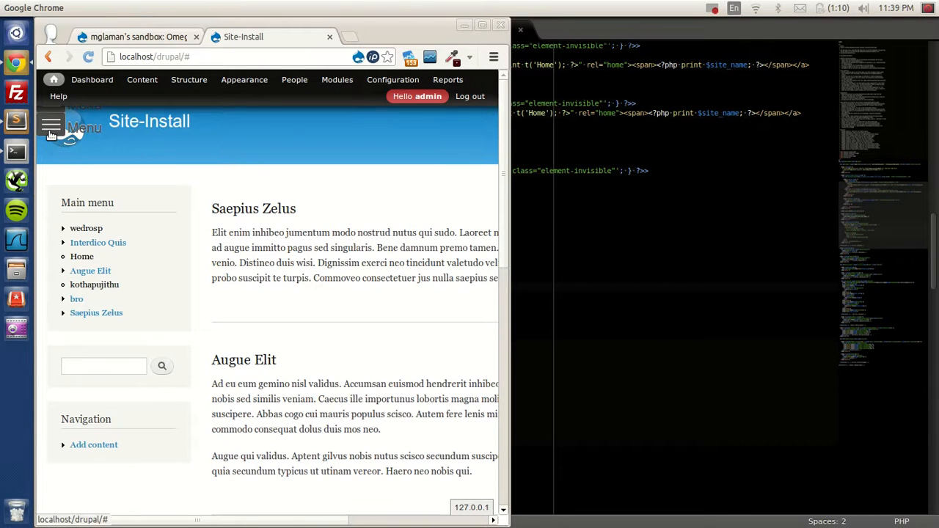
Expand the mobile Menu toggle at narrow width to reveal the nested tier links.
{"action": "left_click", "coordinate": [52, 127]}
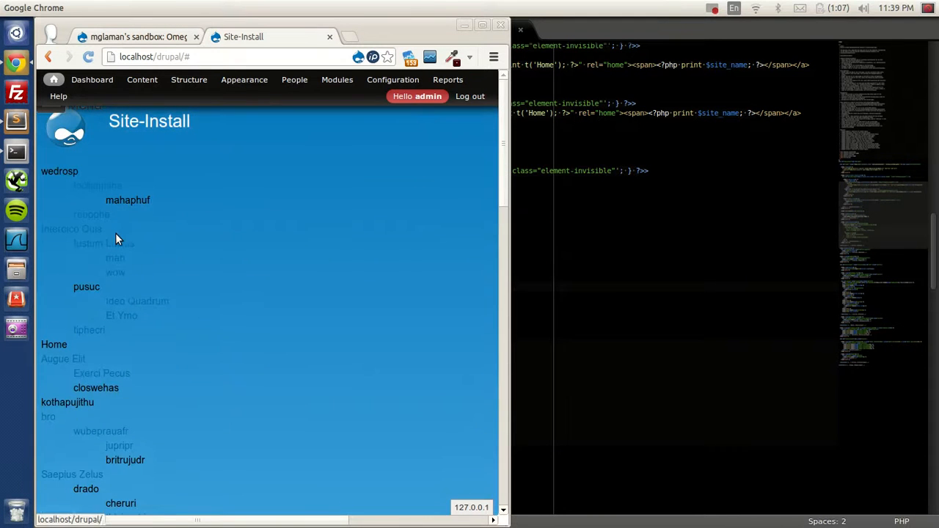
{"action": "scroll", "scroll_direction": "down", "scroll_amount": 3}
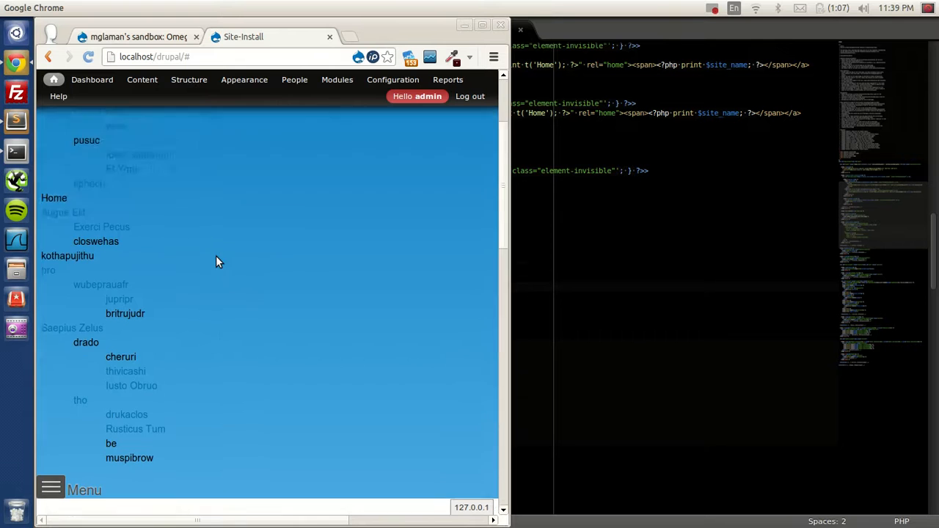
{"action": "scroll", "scroll_direction": "up", "scroll_amount": 3}
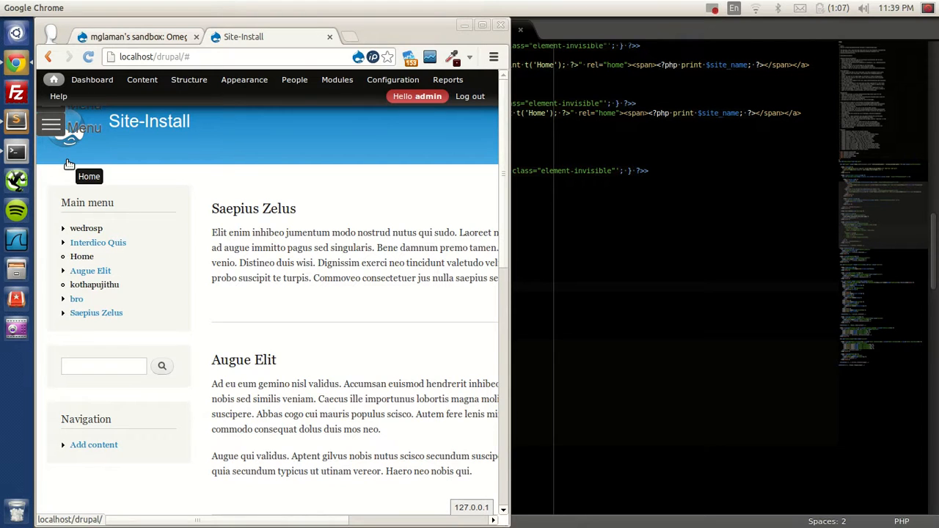
{"action": "mouse_move", "coordinate": [371, 24]}
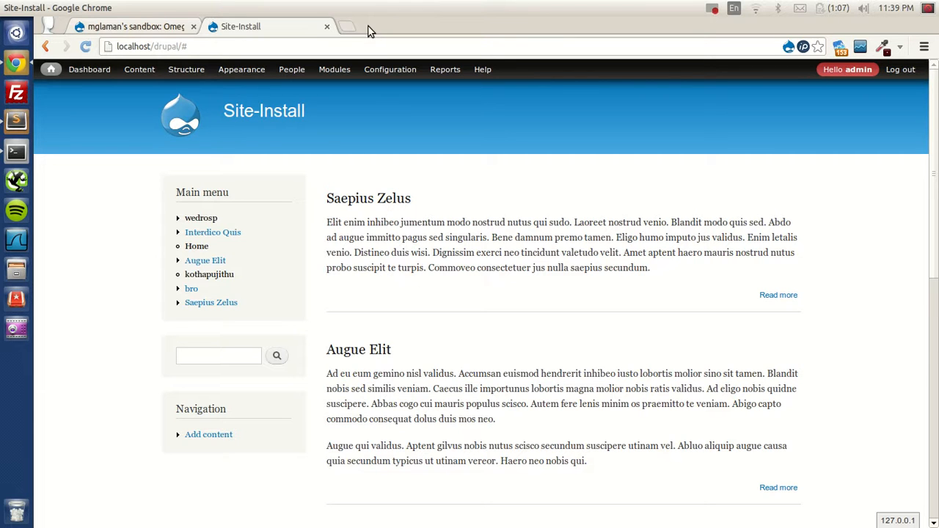
{"action": "mouse_move", "coordinate": [701, 8]}
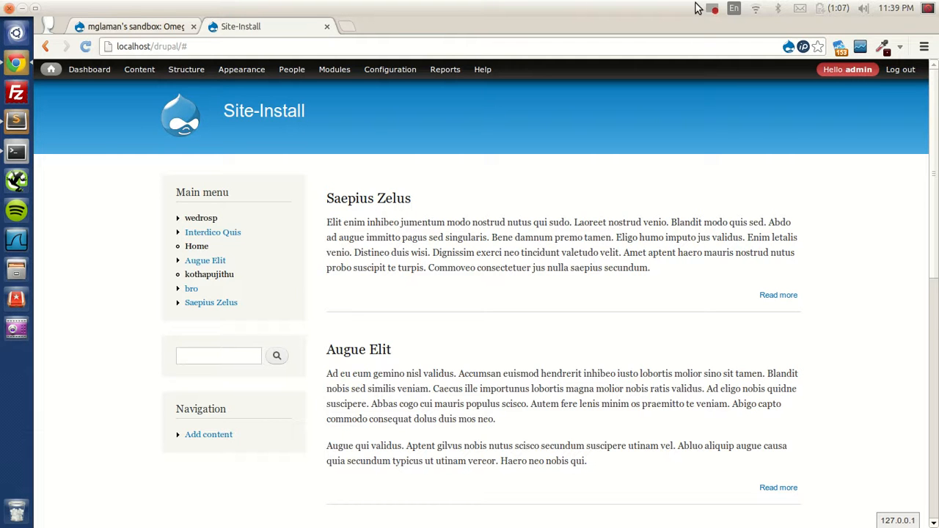
Return to the Omega Responsive Menu sandbox page and highlight its project URL.
{"action": "left_click", "coordinate": [133, 26]}
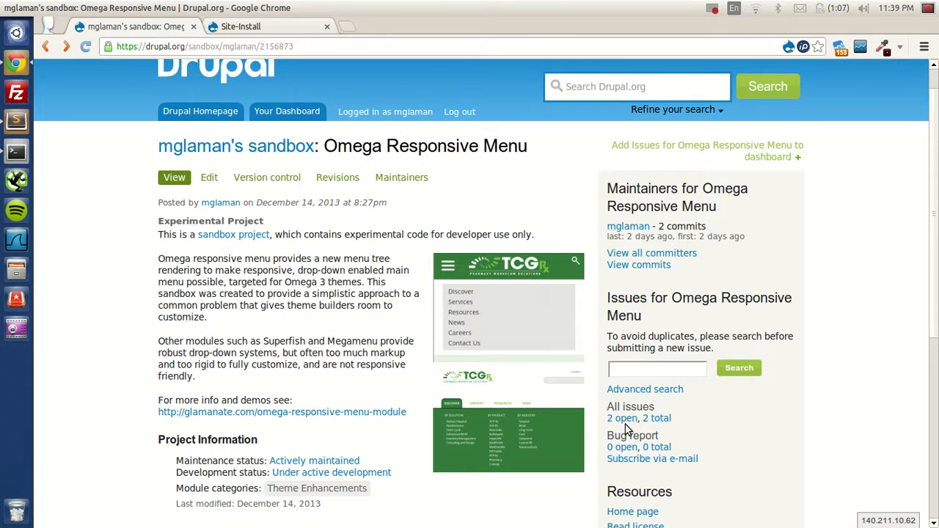
{"action": "mouse_move", "coordinate": [344, 154]}
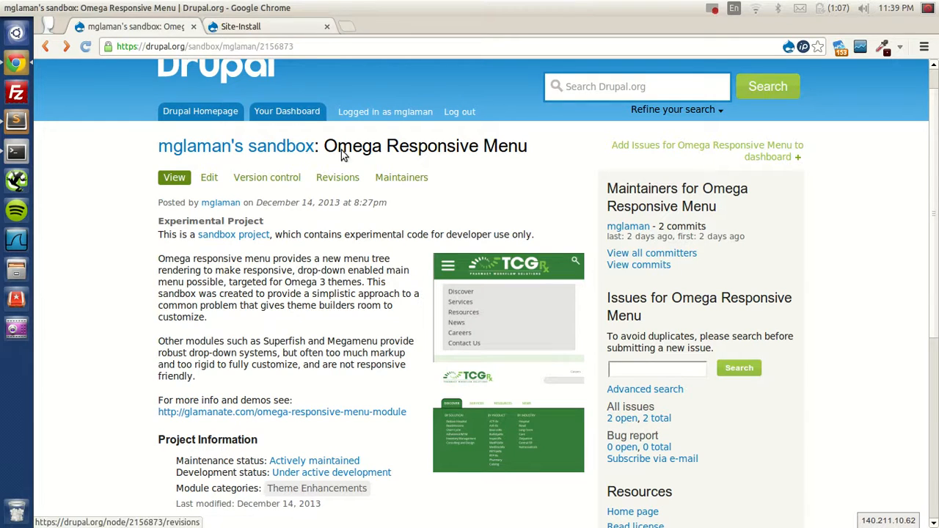
{"action": "left_click", "coordinate": [204, 46]}
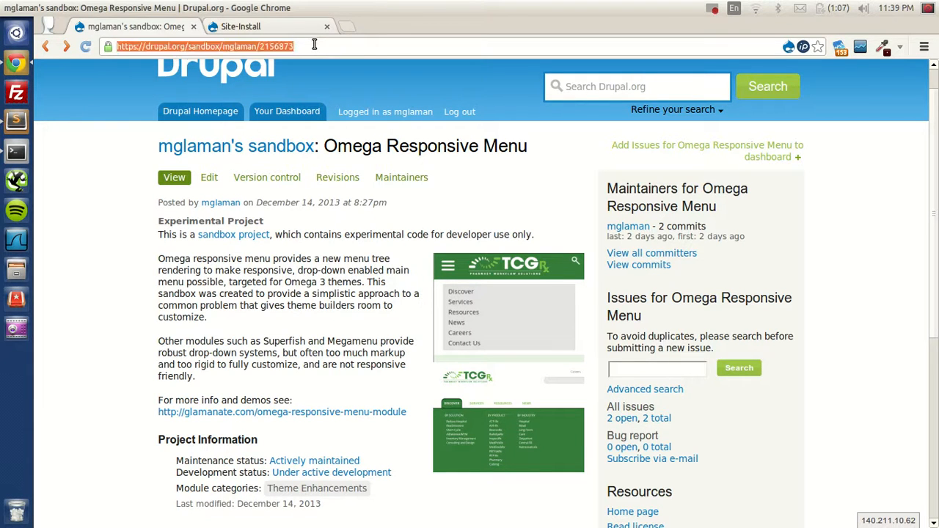